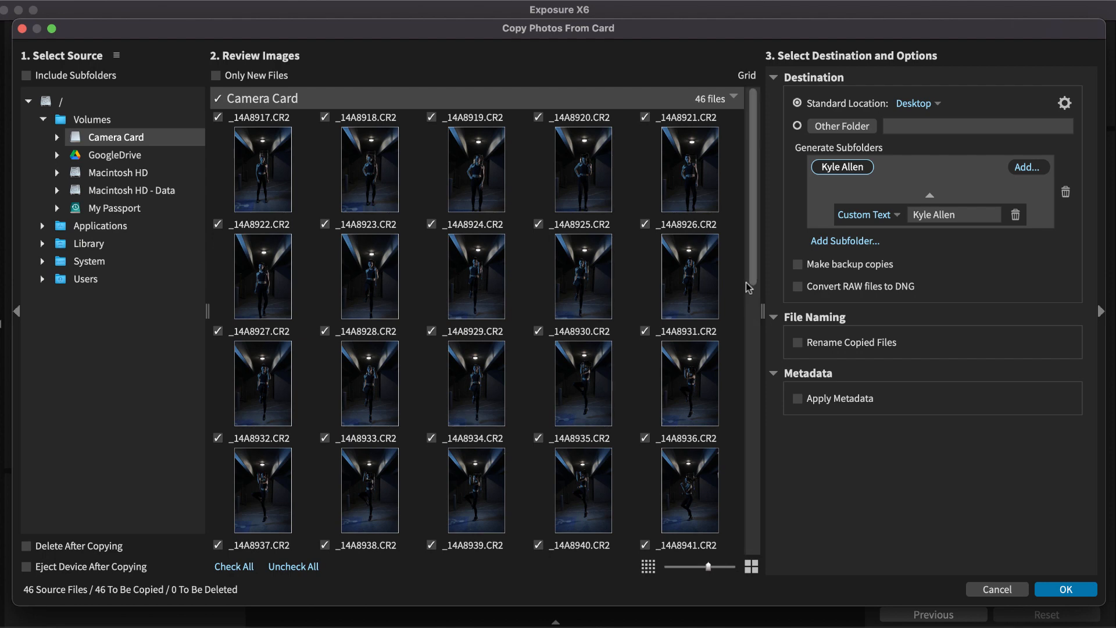
mouse_move(752, 287)
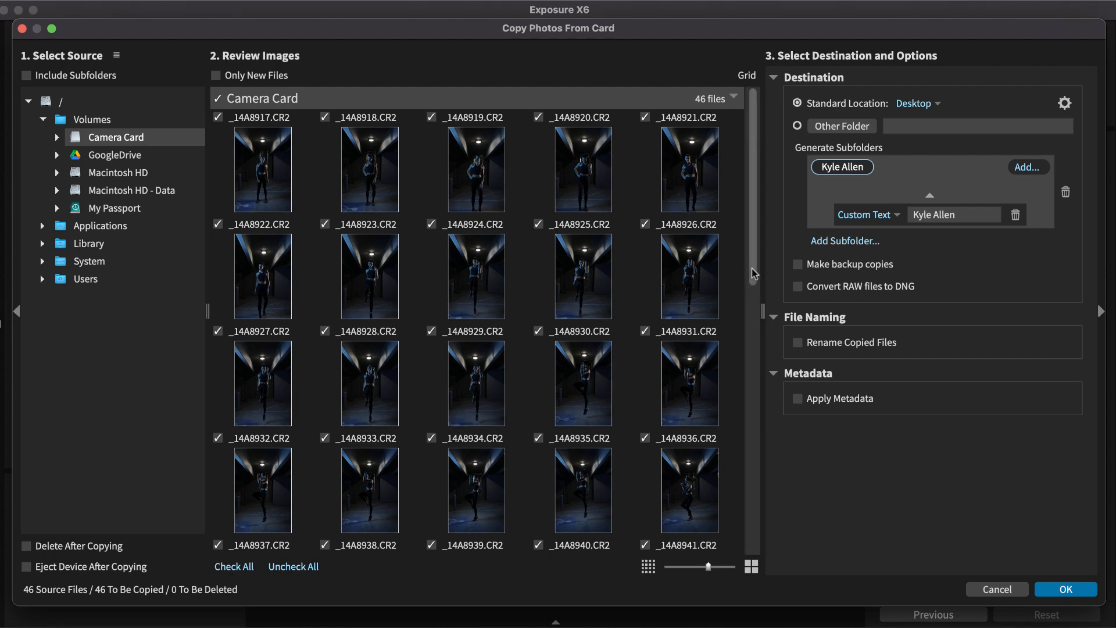
Copy all 46 card photos into the Desktop/Kyle Allen folder and dismiss the finished notice
scroll(down, 3)
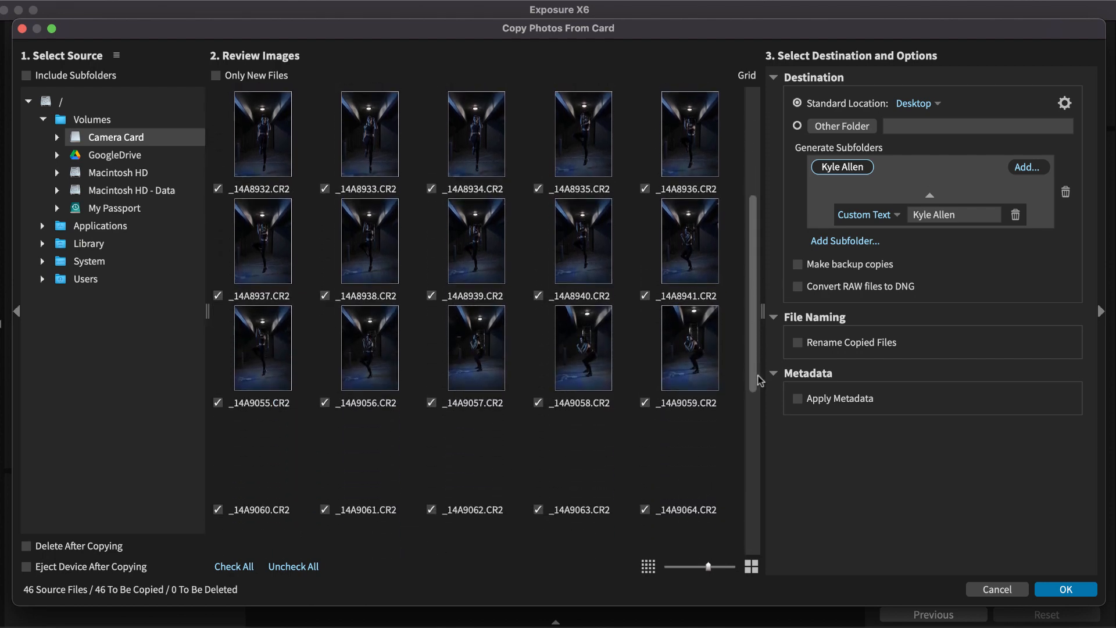
scroll(down, 3)
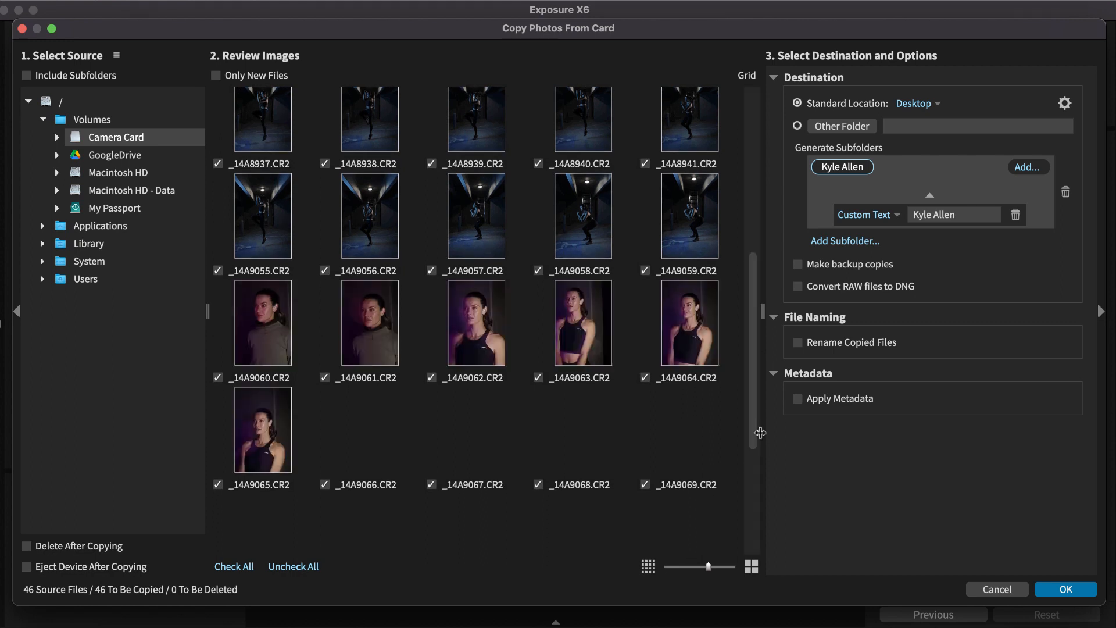
scroll(down, 3)
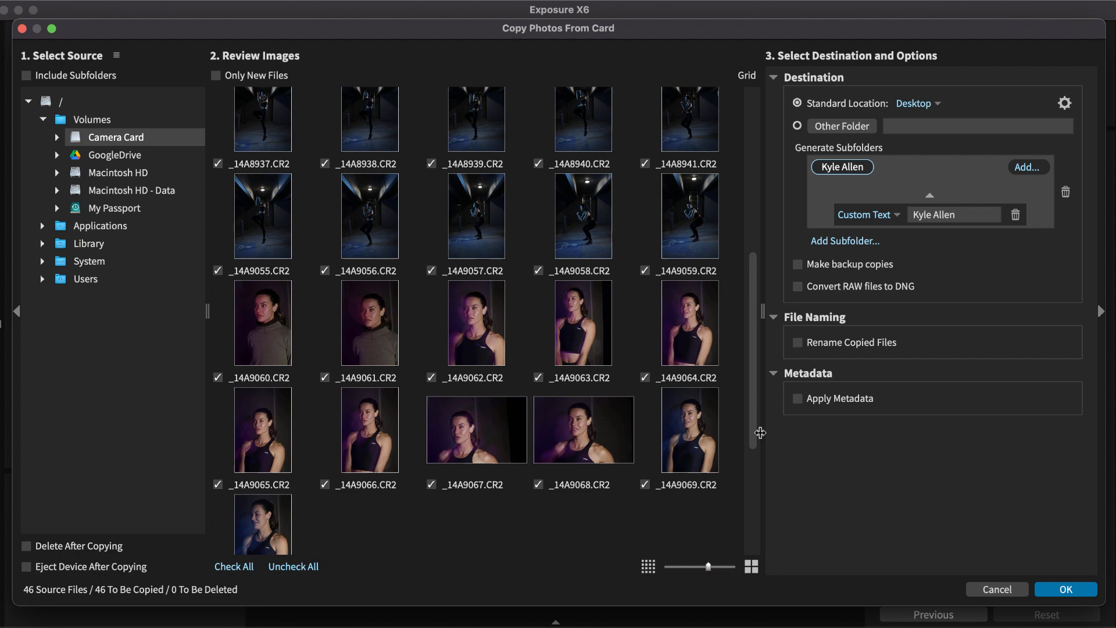
scroll(down, 3)
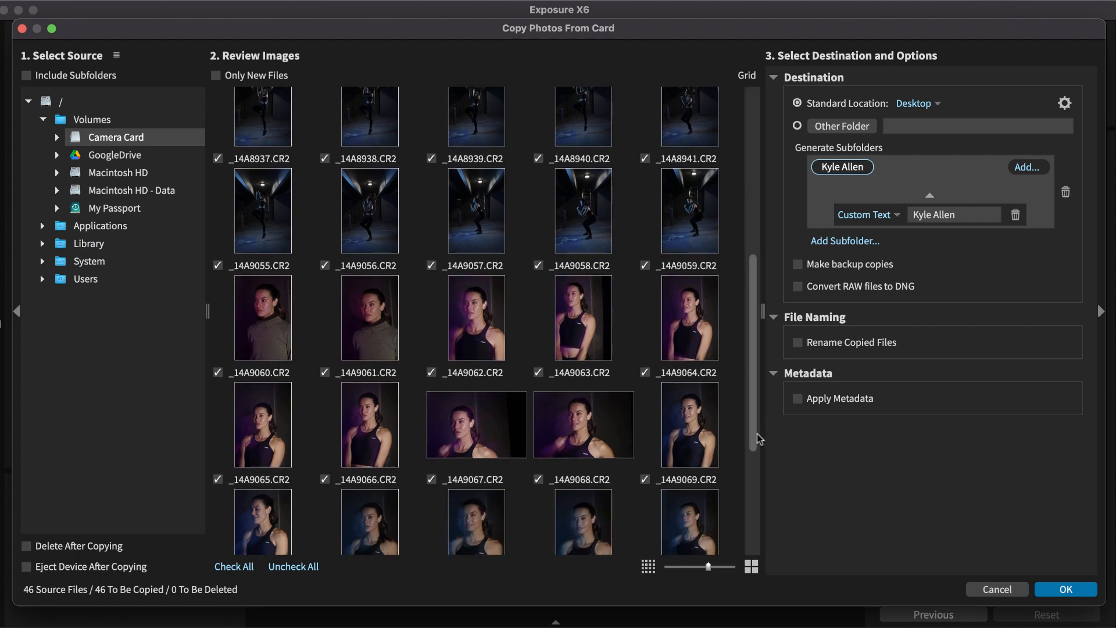
scroll(up, 3)
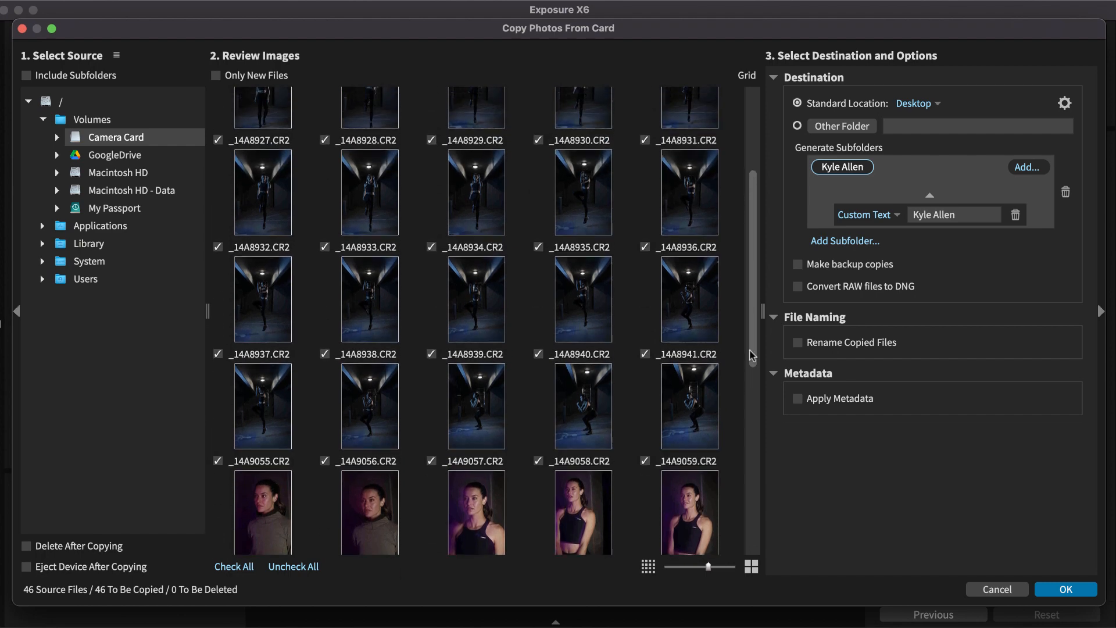
scroll(up, 3)
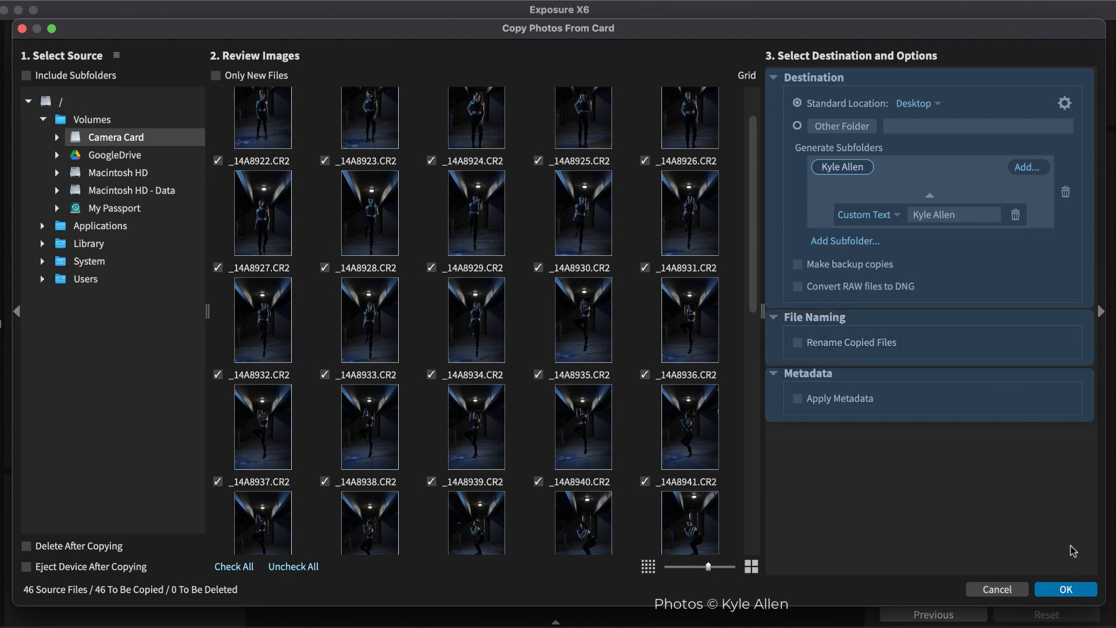
click(1065, 589)
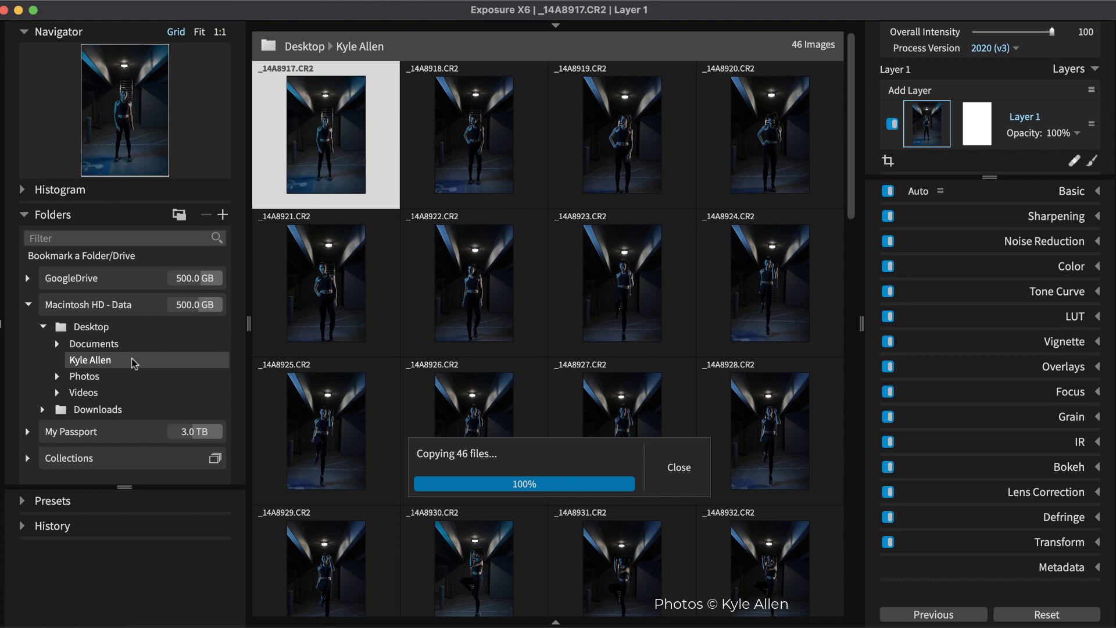
click(676, 467)
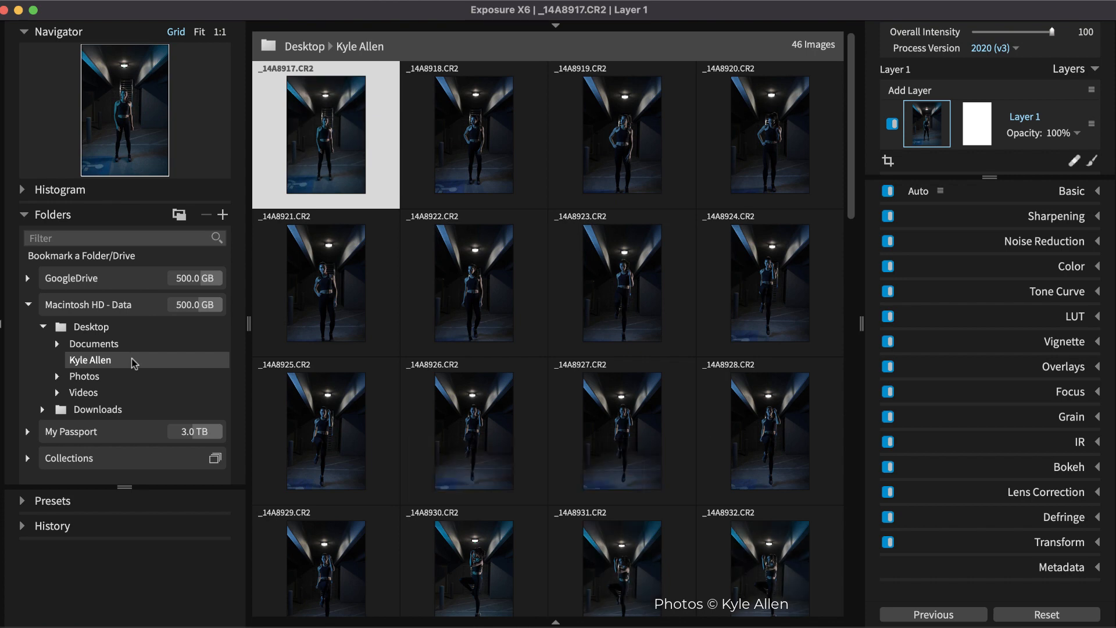
mouse_move(158, 360)
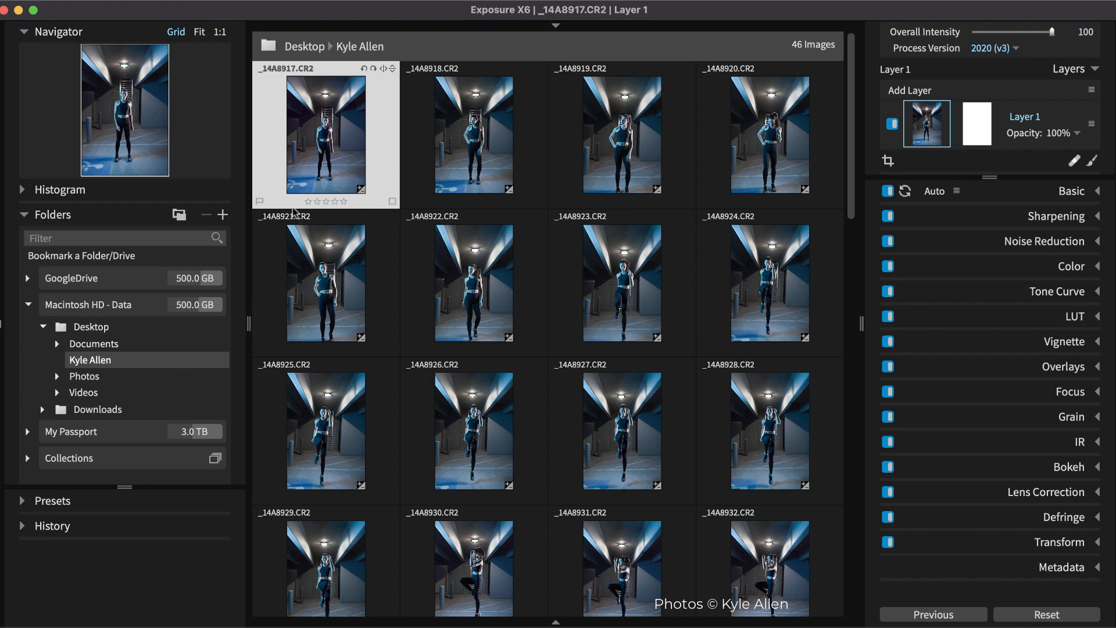
mouse_move(408, 205)
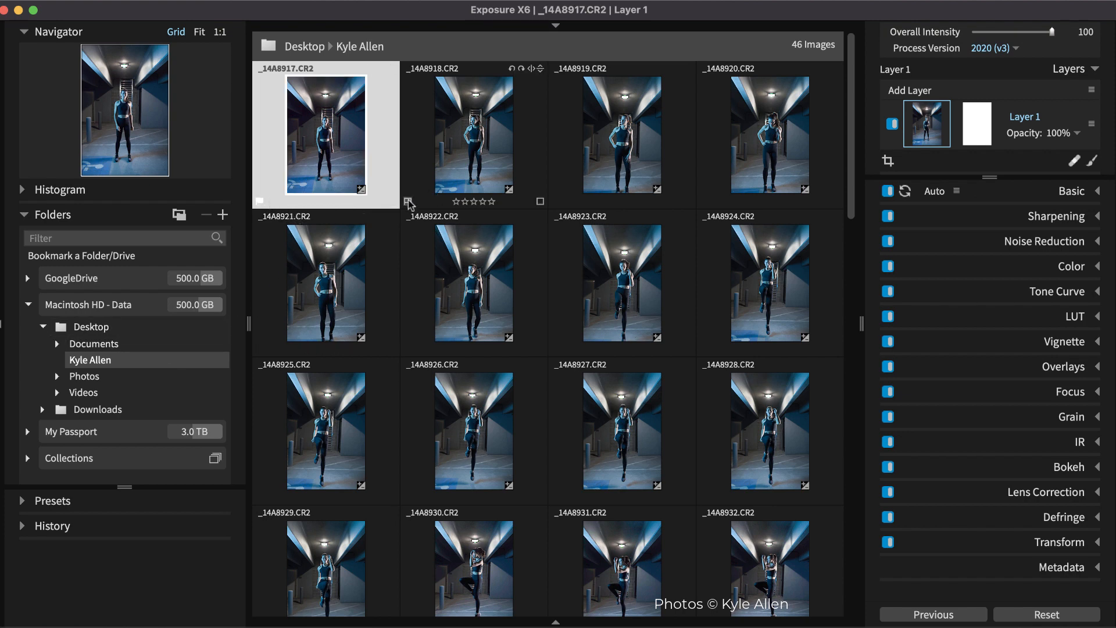
Flag photos _14A8918 and _14A8919 as rejects
click(622, 134)
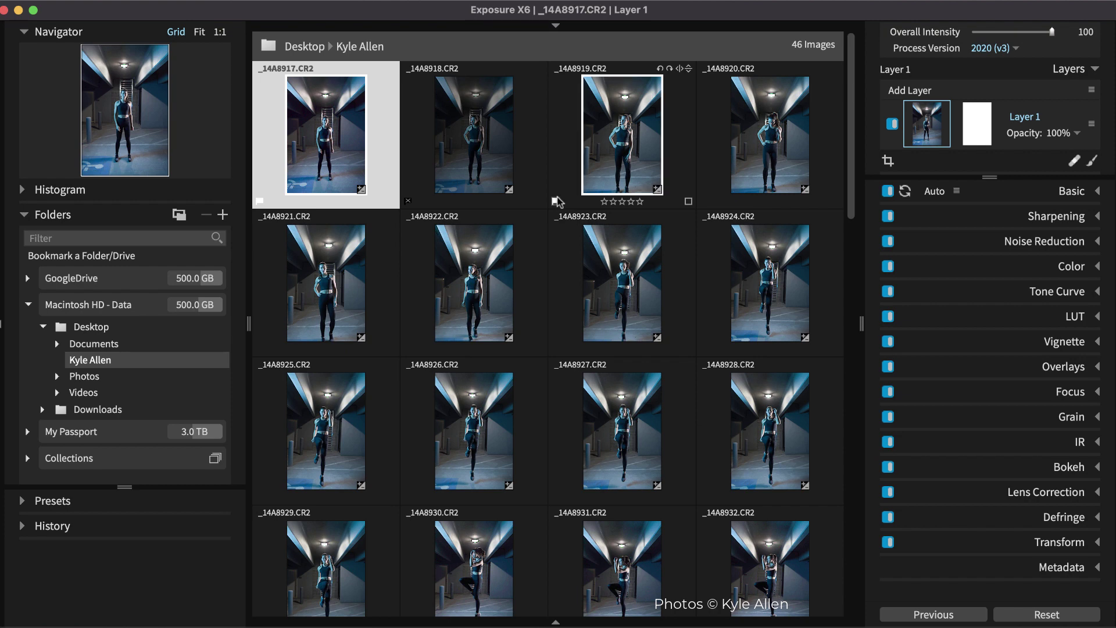
click(769, 136)
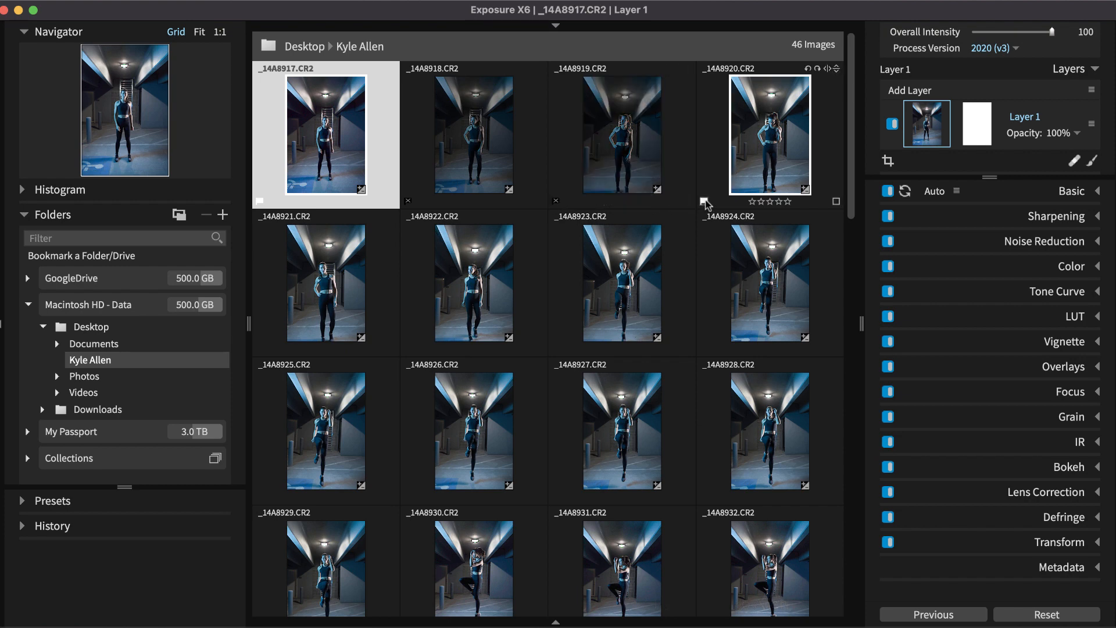
mouse_move(137, 371)
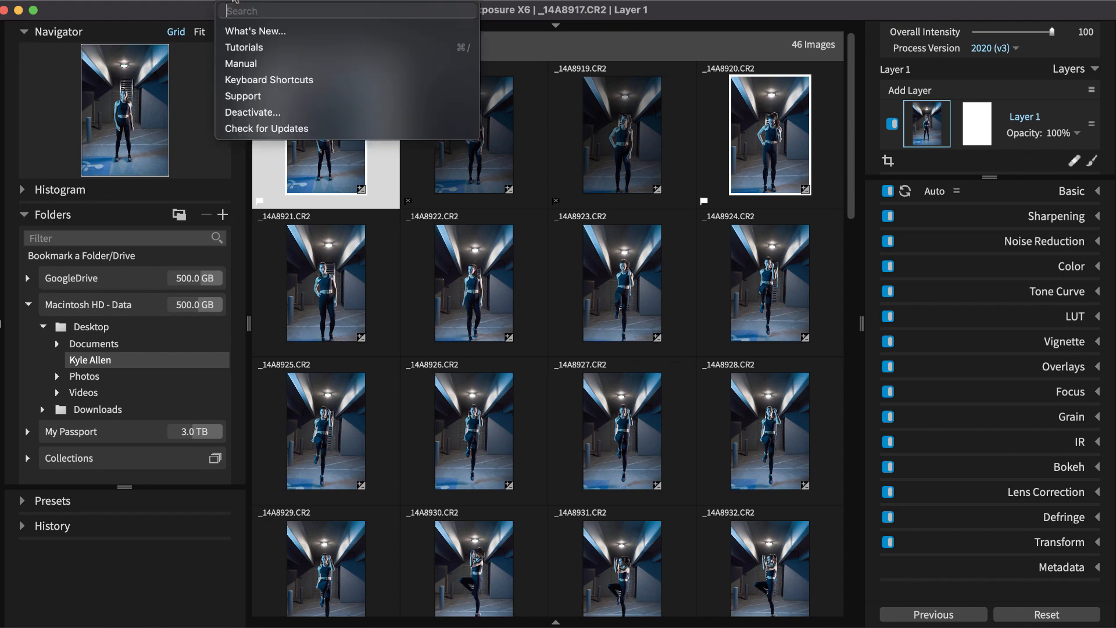
mouse_move(335, 79)
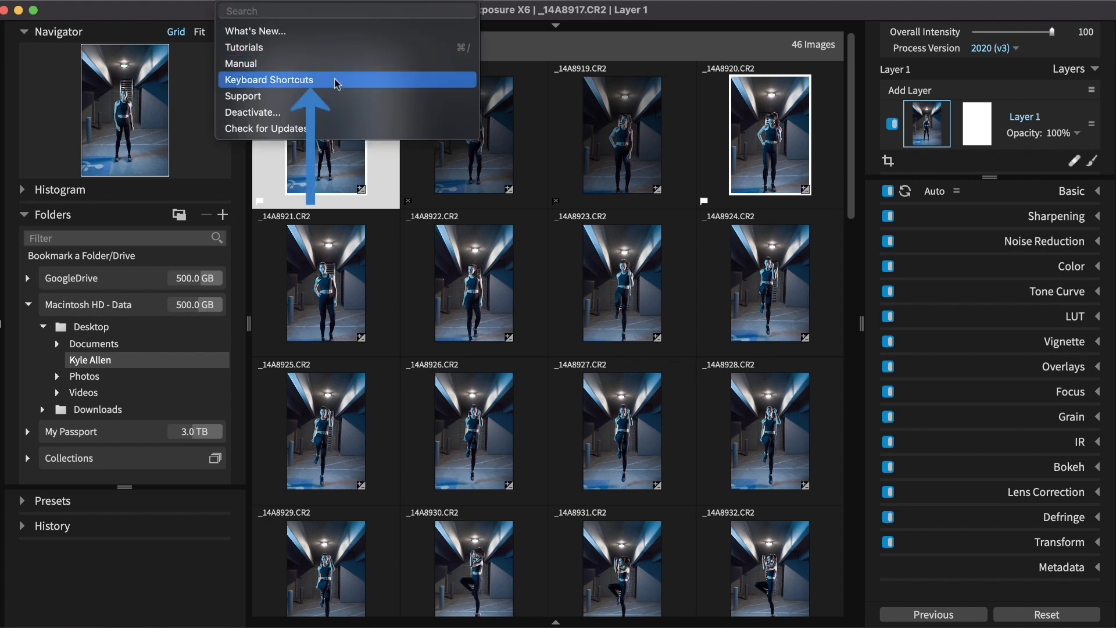
mouse_move(244, 184)
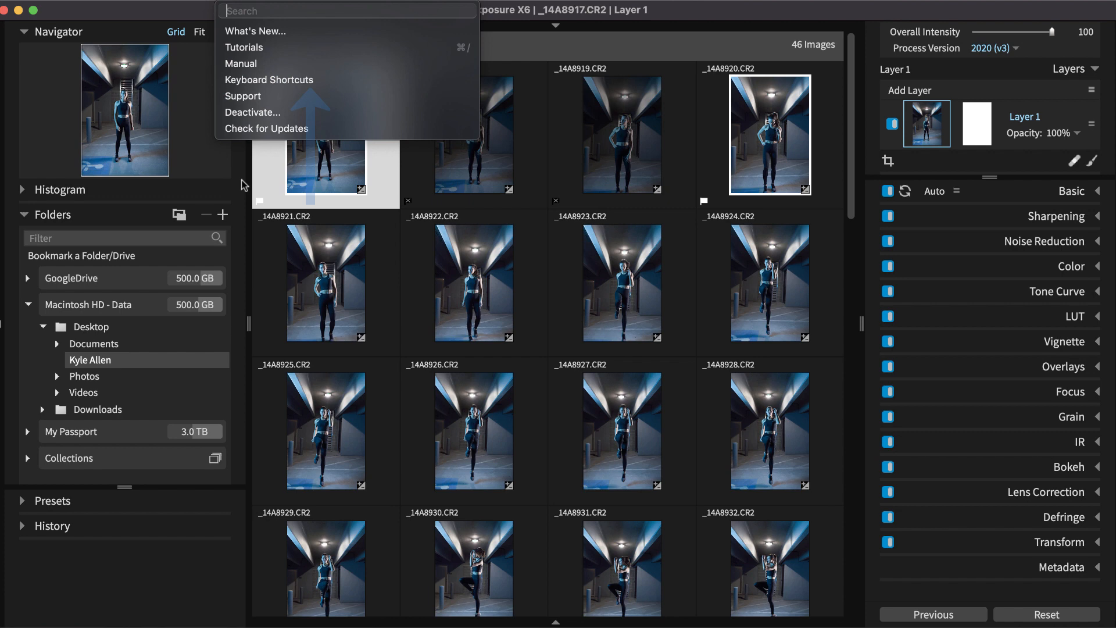
Hide the panels and flag the corridor shots from _14A8917 onward as picks or rejects
key(Tab)
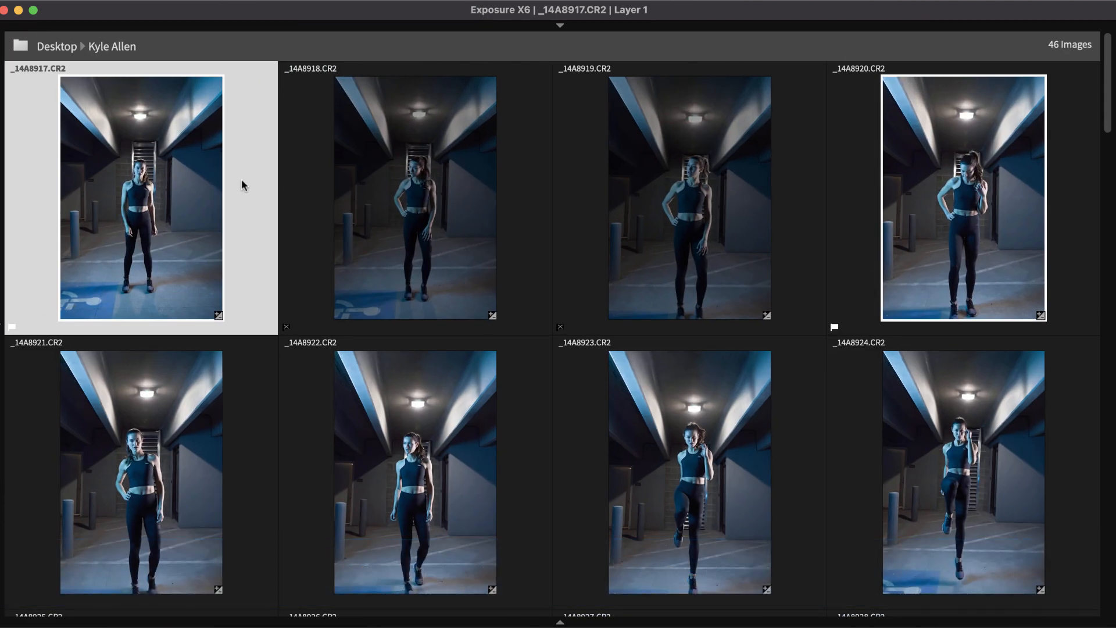
key(-)
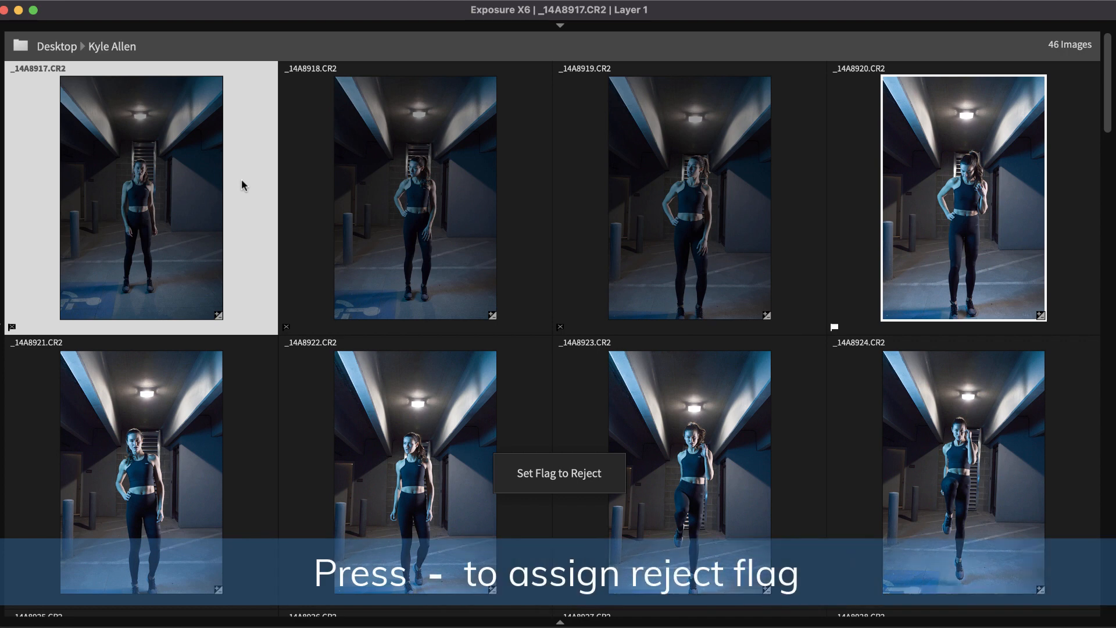
click(141, 463)
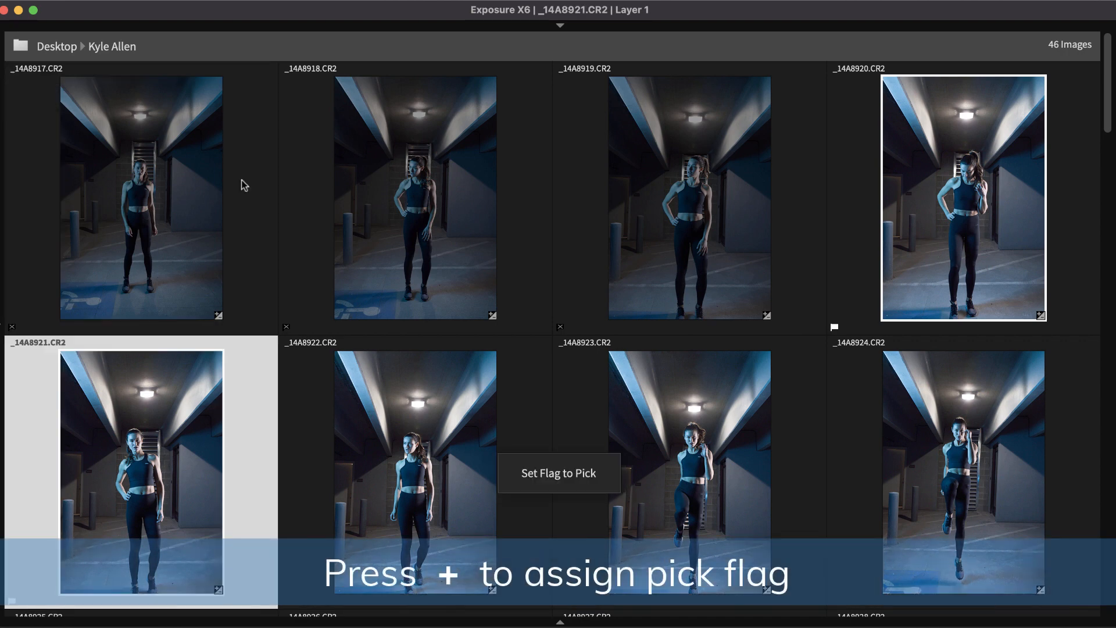
click(689, 469)
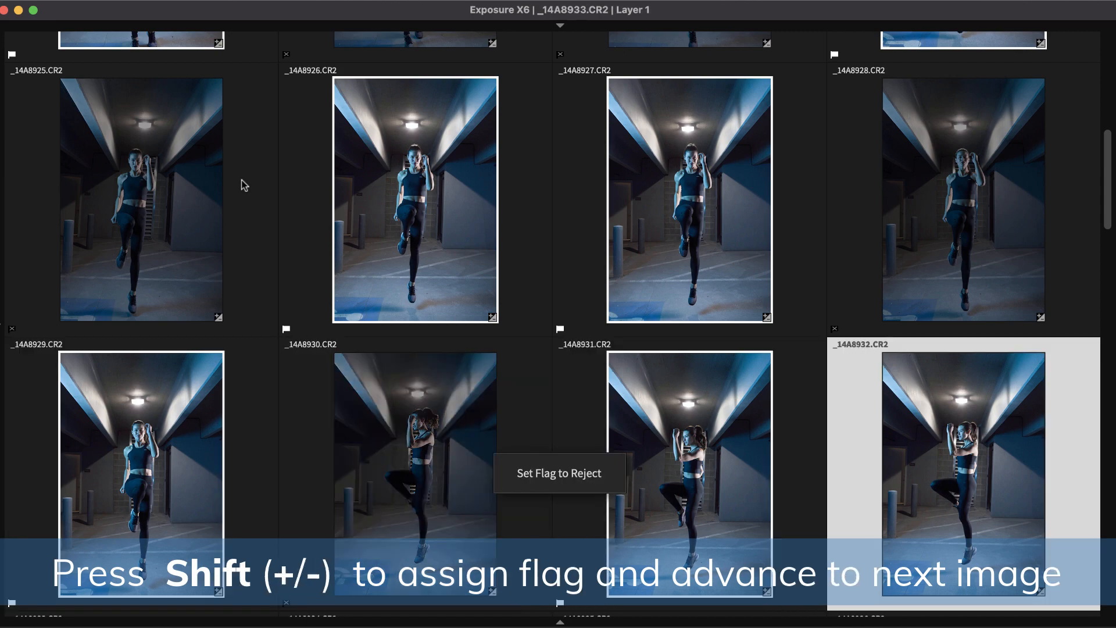
key(shift+equal)
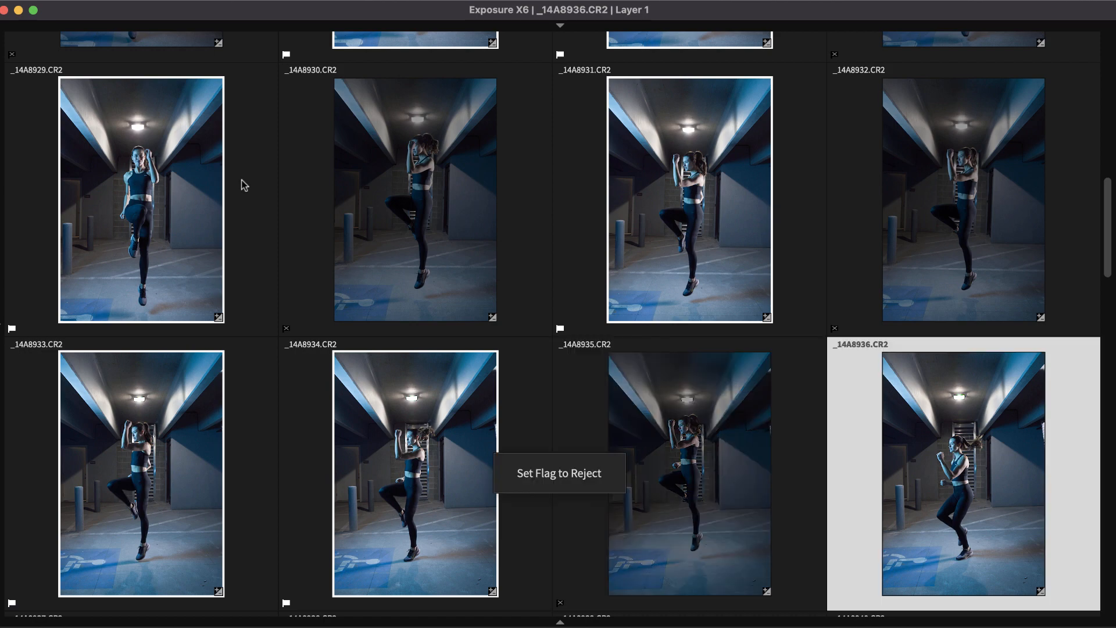
scroll(down, 3)
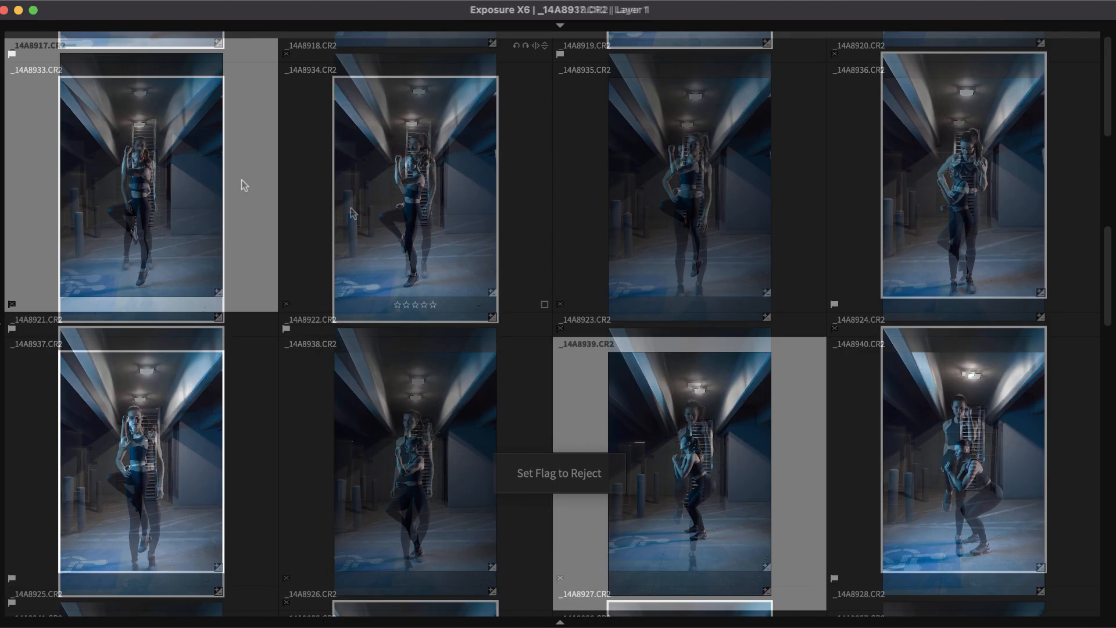
Flag the portrait shots _14A9062 through _14A9069 as picks or rejects
double_click(412, 185)
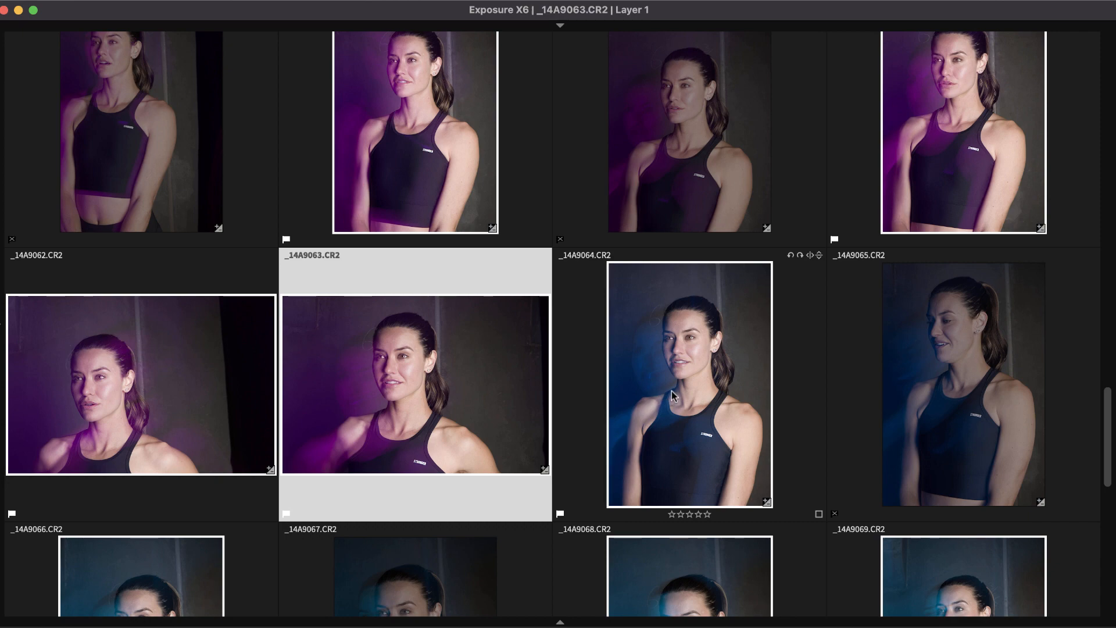
scroll(down, 3)
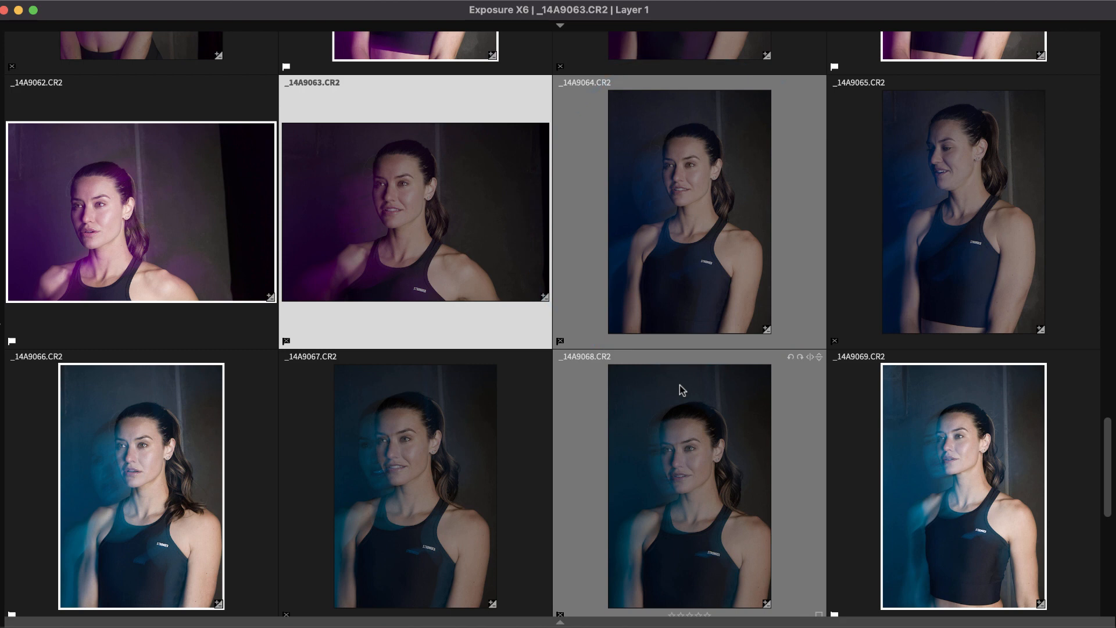
mouse_move(681, 383)
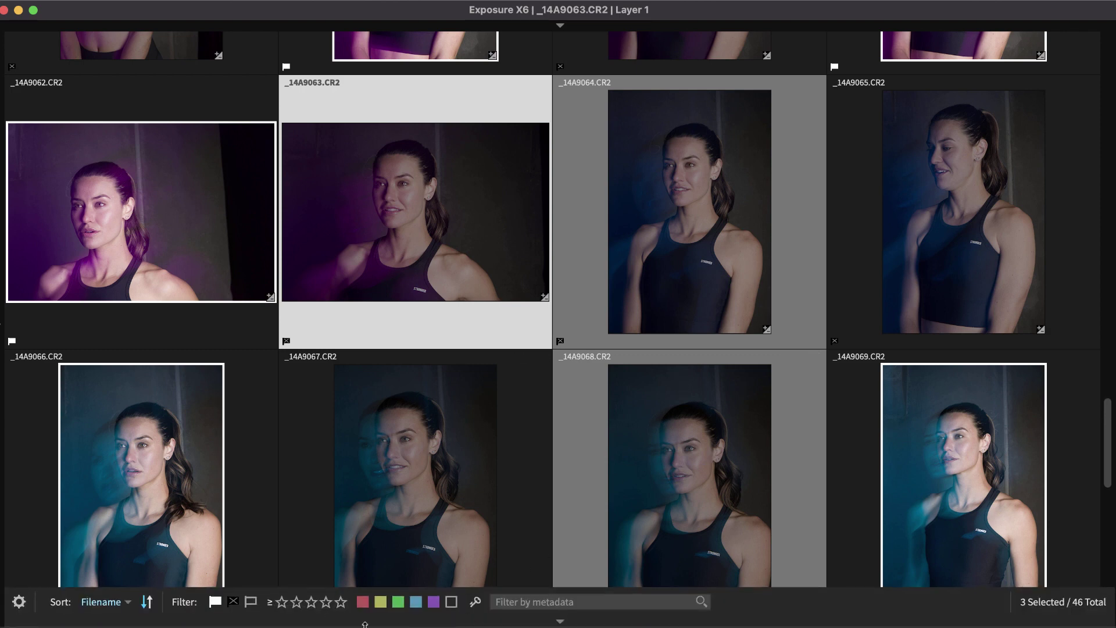
Apply Hide Rejects from the filter presets, leaving 22 of 46 photos
click(19, 602)
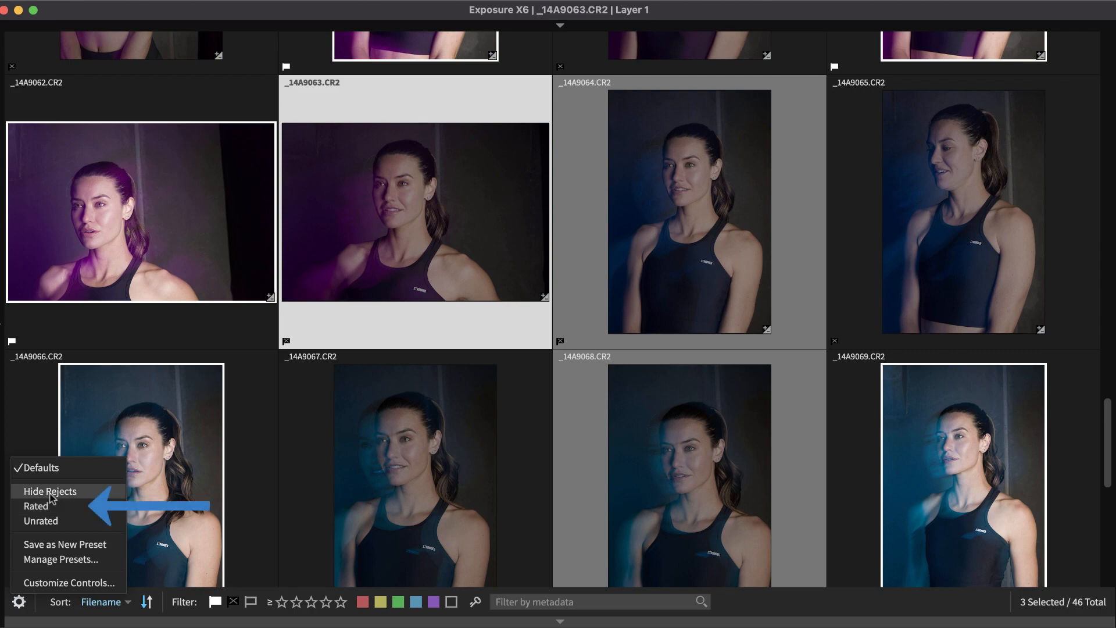
click(50, 491)
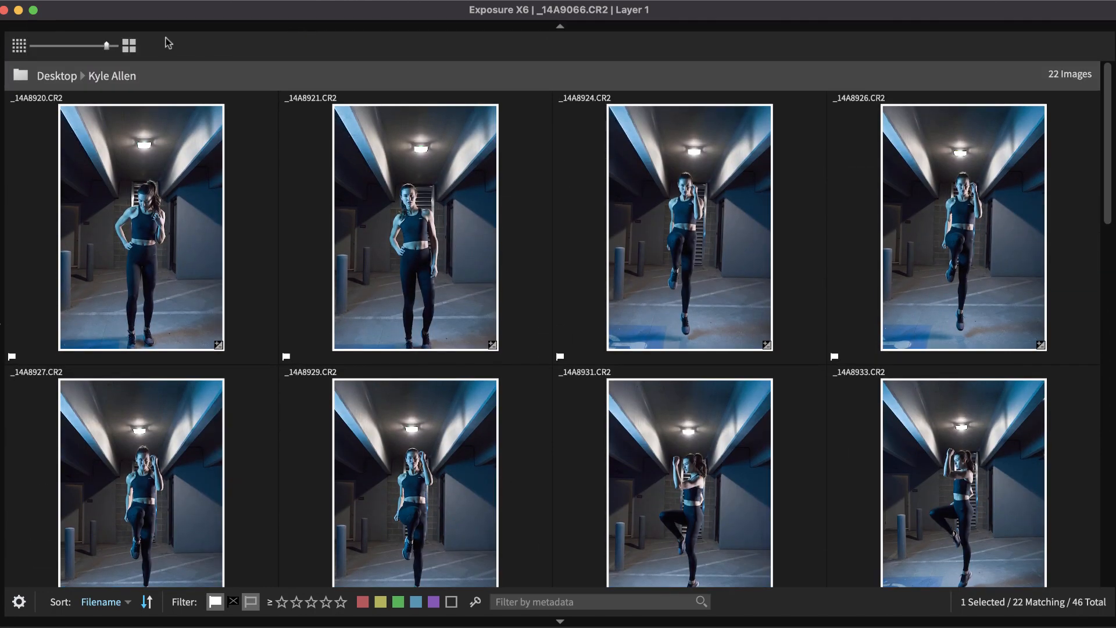
Enlarge the thumbnails and give the first garage photo, _14A8920, a star rating
drag(105, 46, 111, 46)
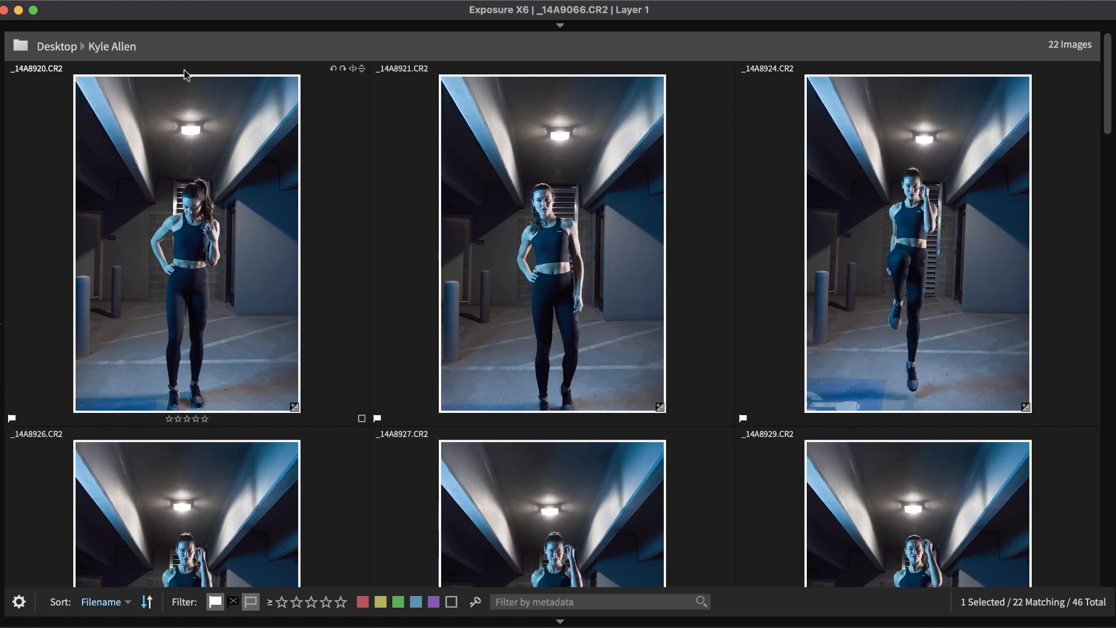
click(186, 241)
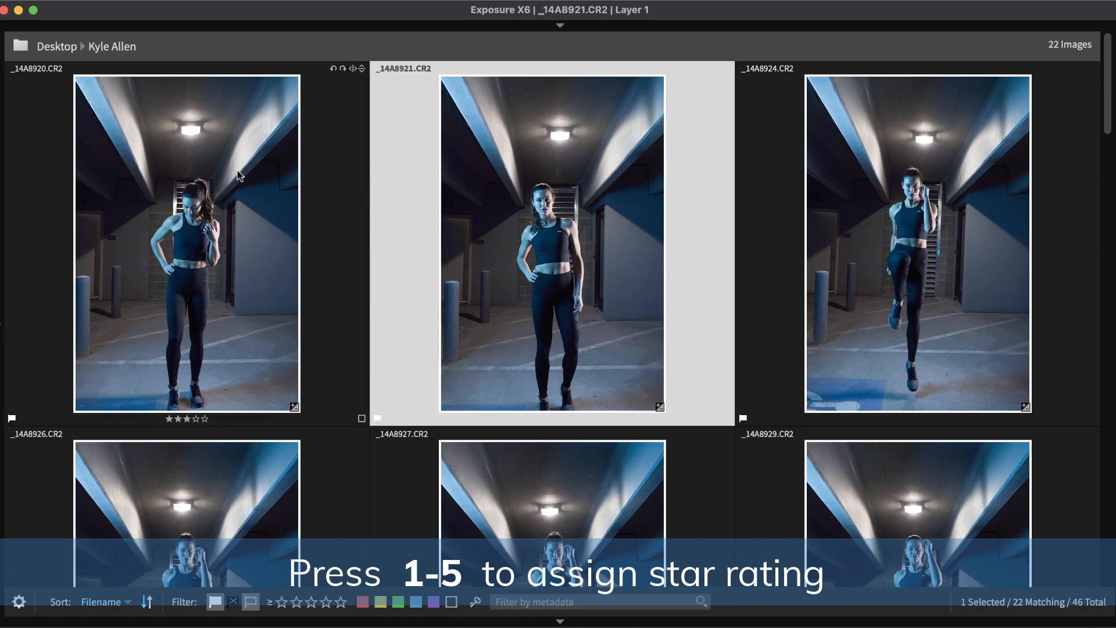
key(4)
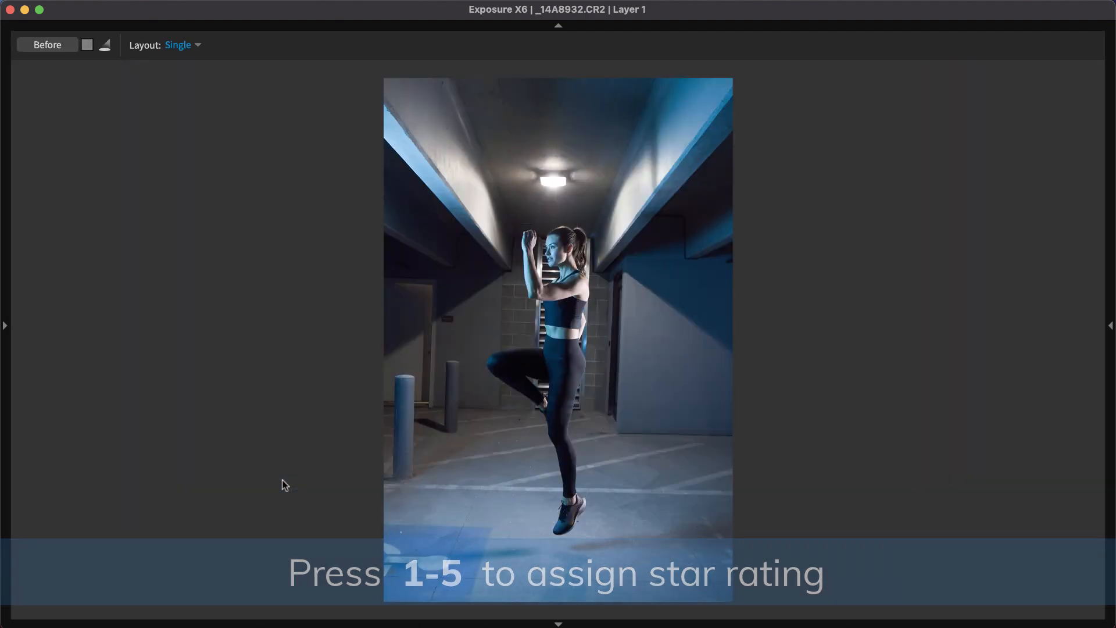
Step through the garage photos at full size, rating each with Shift+number keys through _14A8941
key(right)
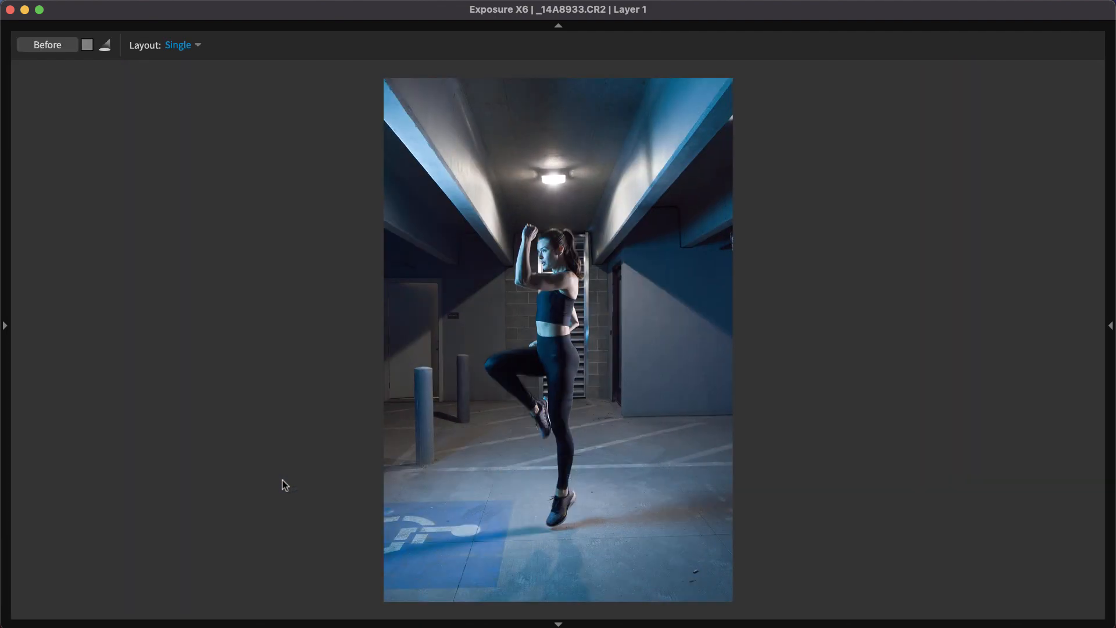
key(shift+5)
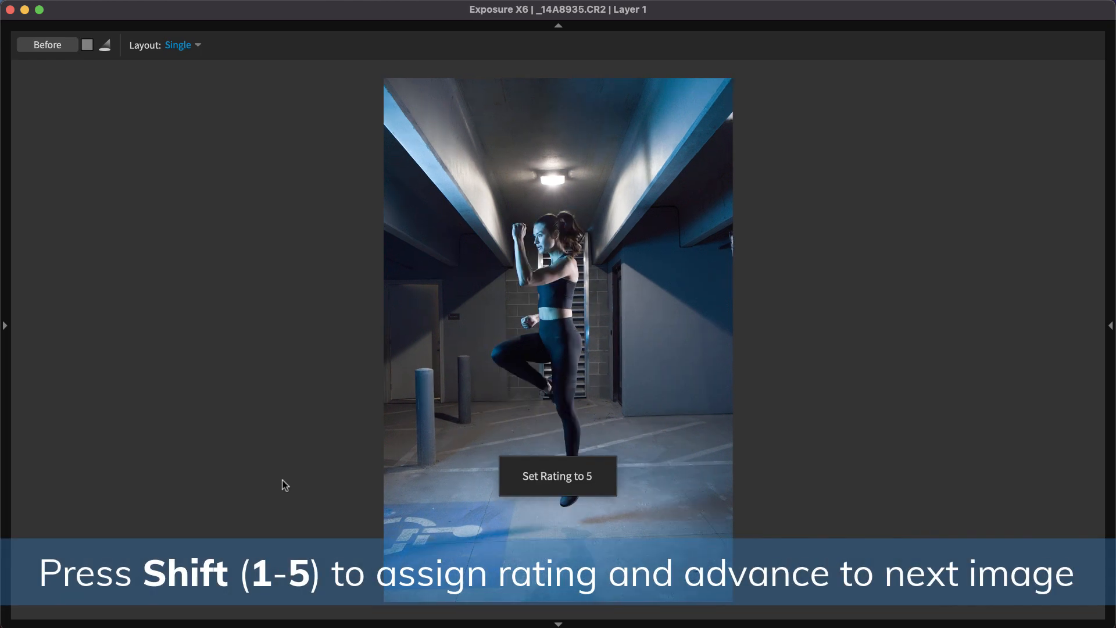
key(shift+2)
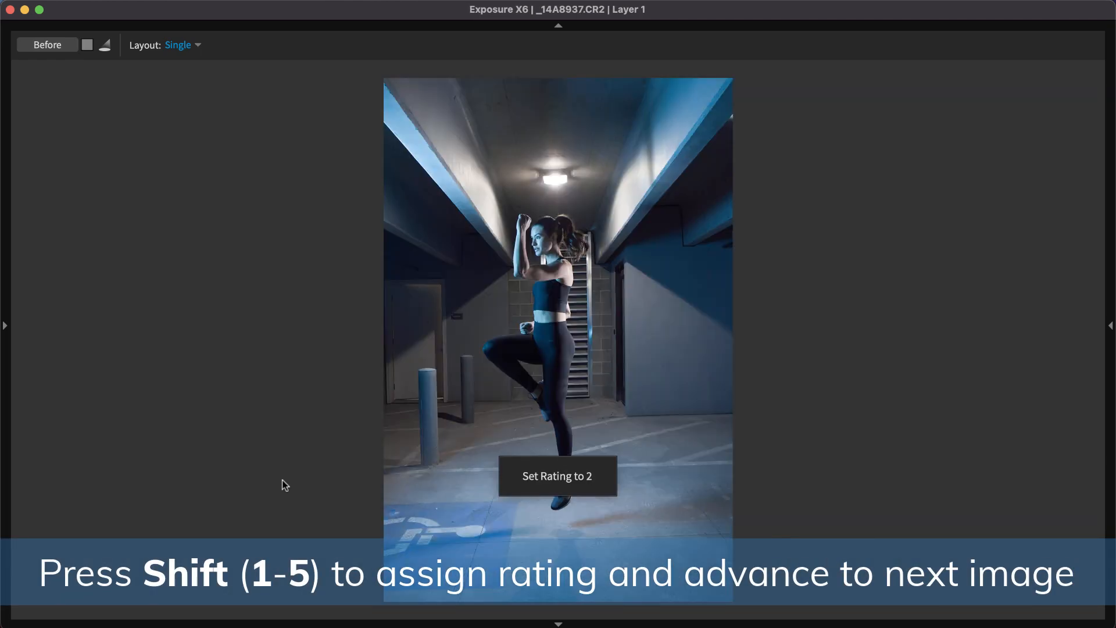
key(shift+2)
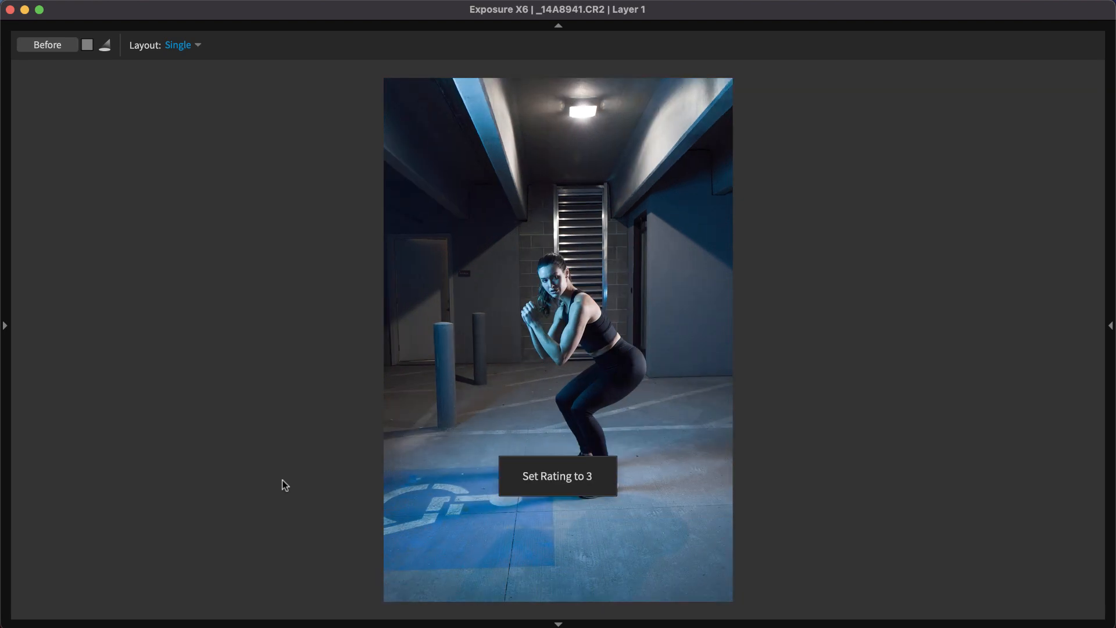
click(133, 44)
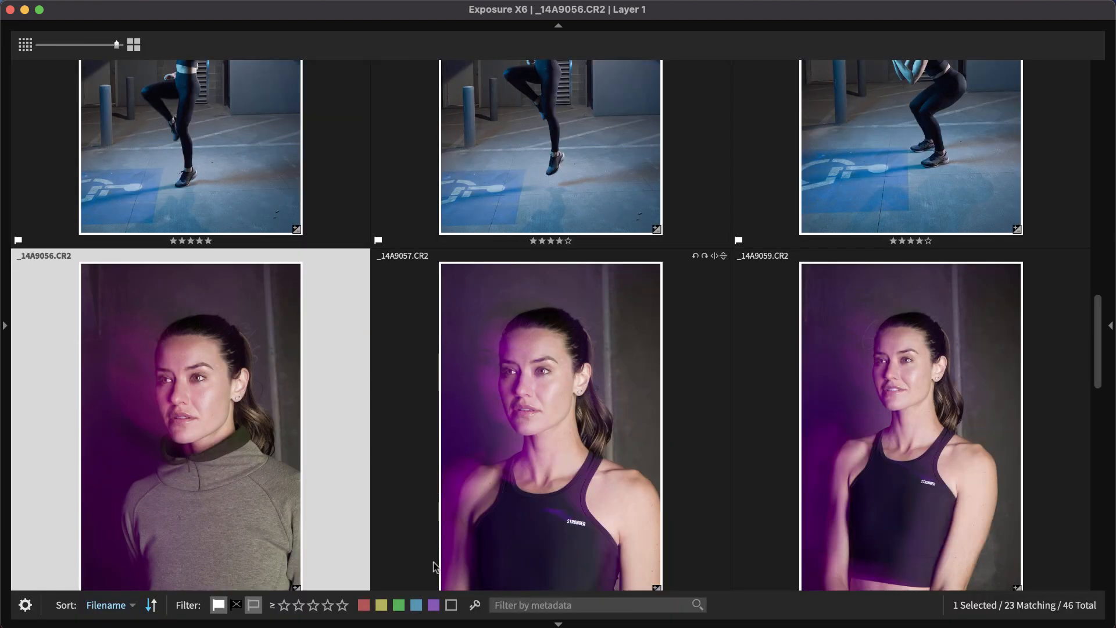
Filter the grid to photos rated four stars or more
click(325, 605)
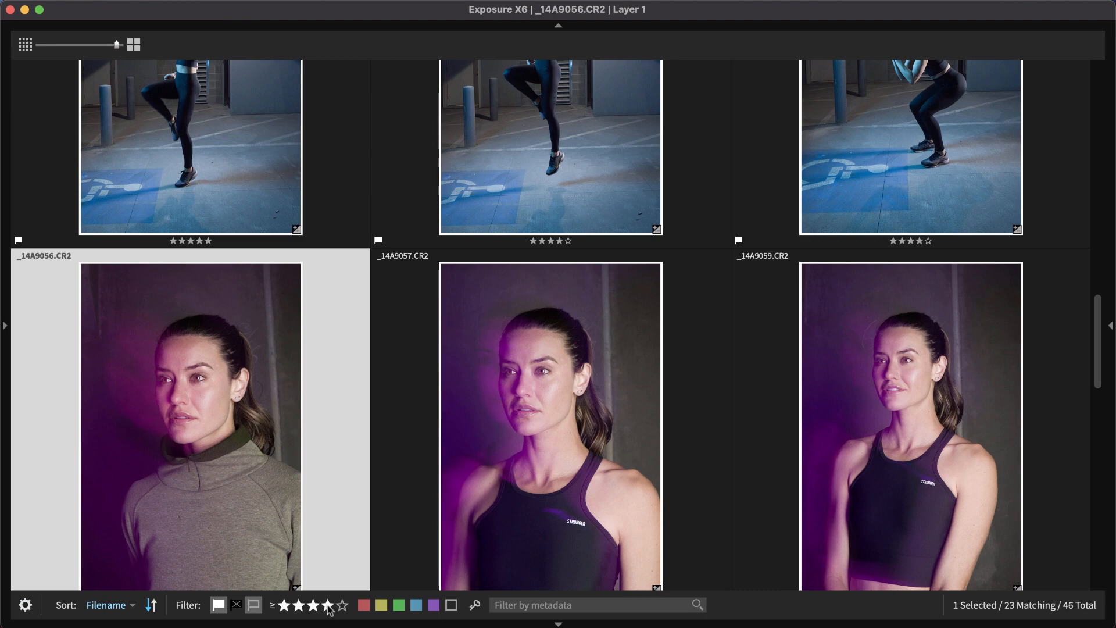
click(327, 605)
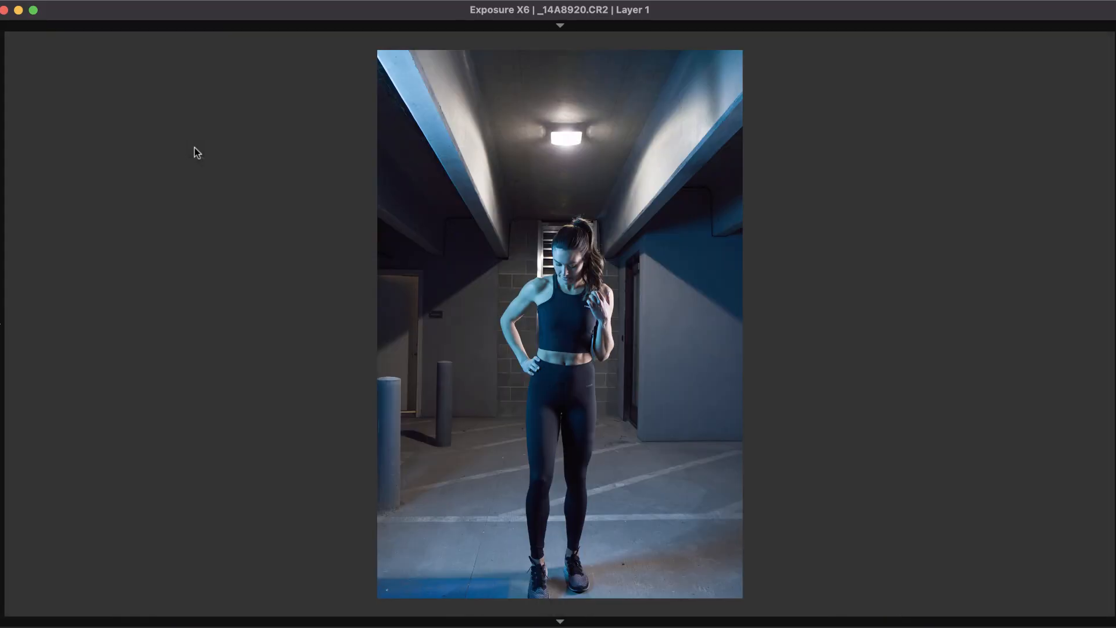
mouse_move(304, 42)
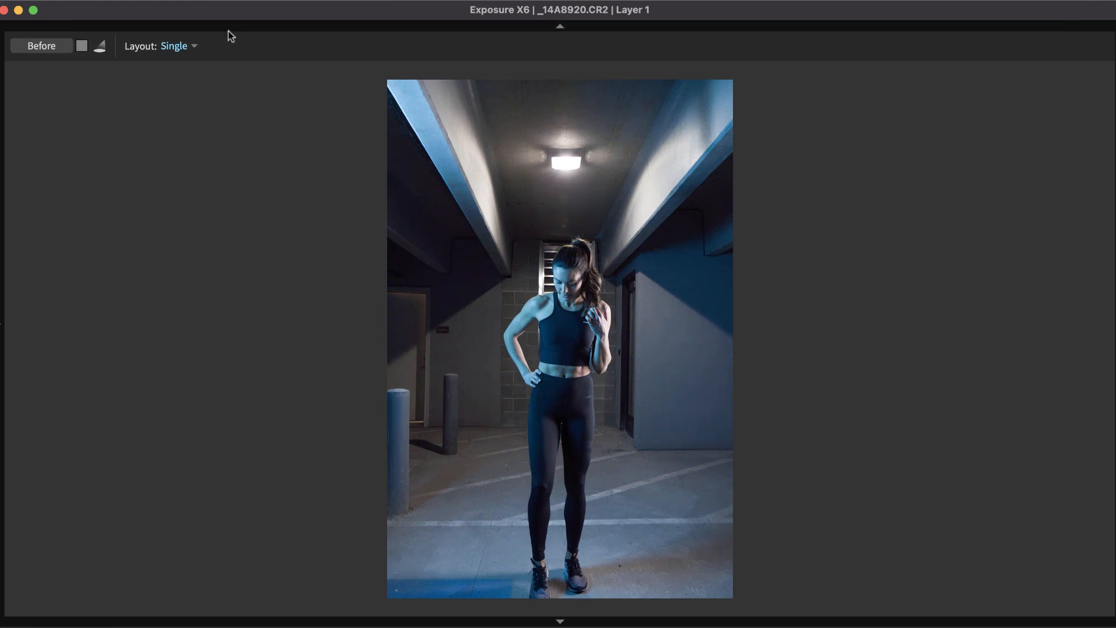
Choose the two-up layout to compare _14A8920 and _14A8921 side by side
click(174, 45)
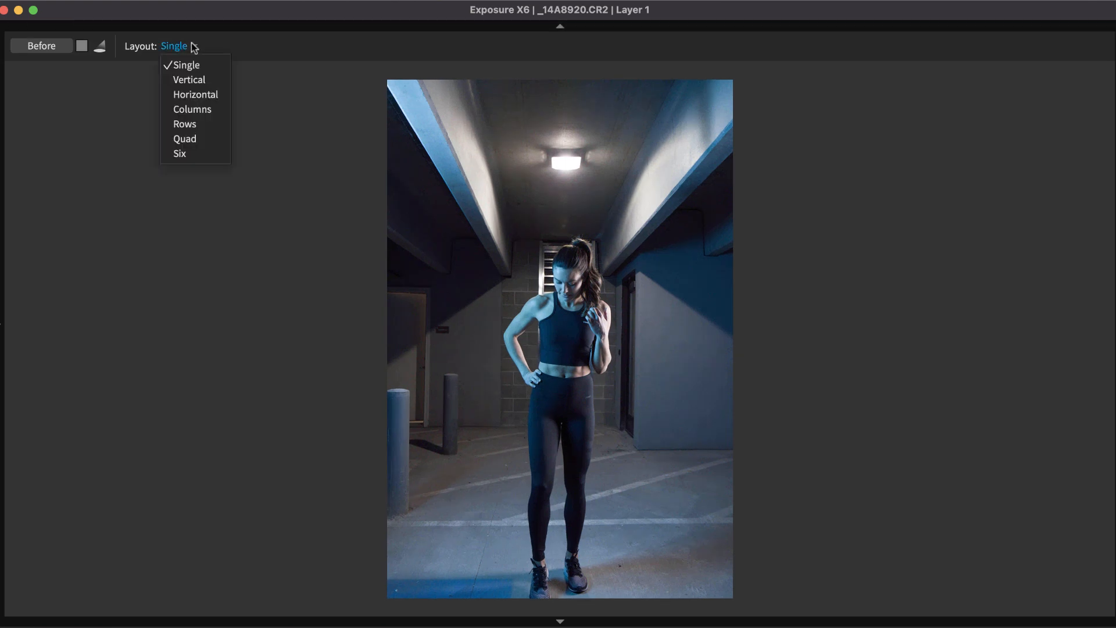
mouse_move(196, 94)
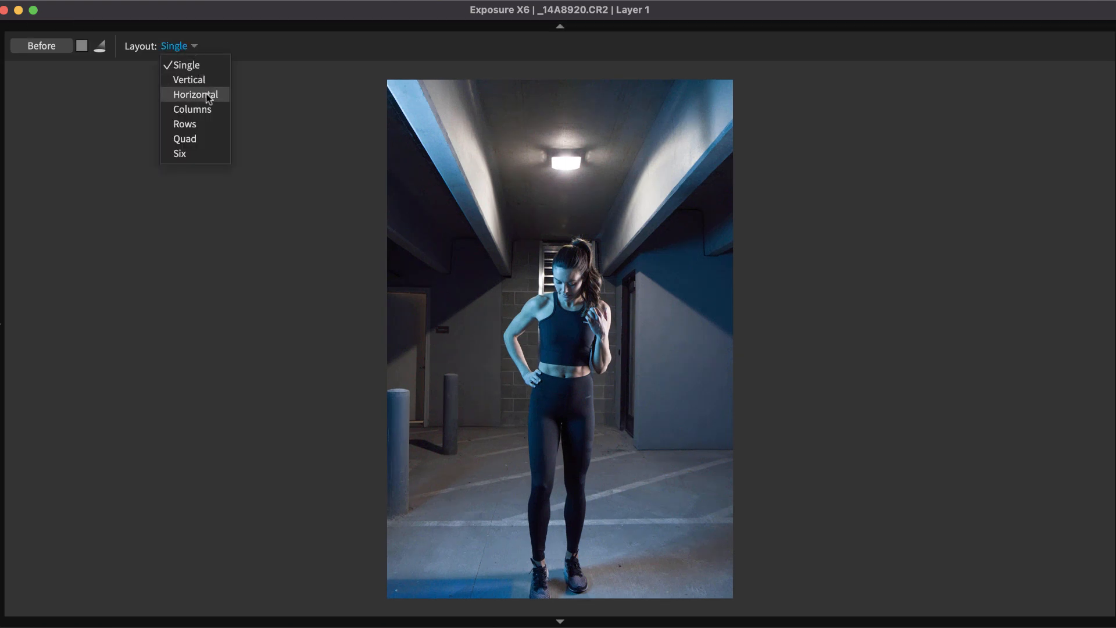
click(188, 80)
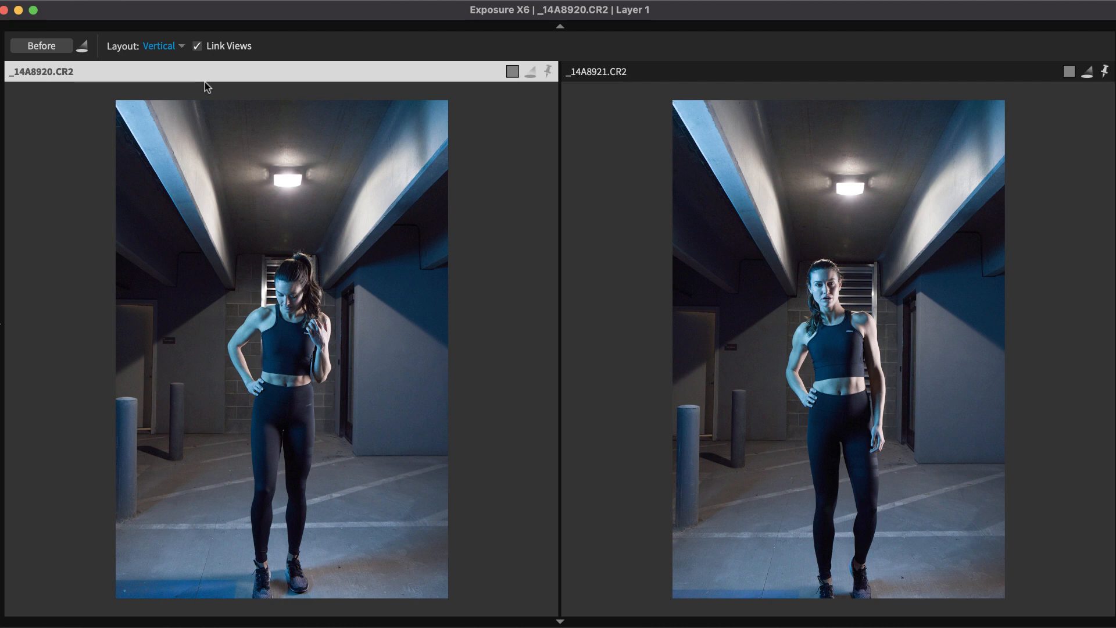
mouse_move(254, 188)
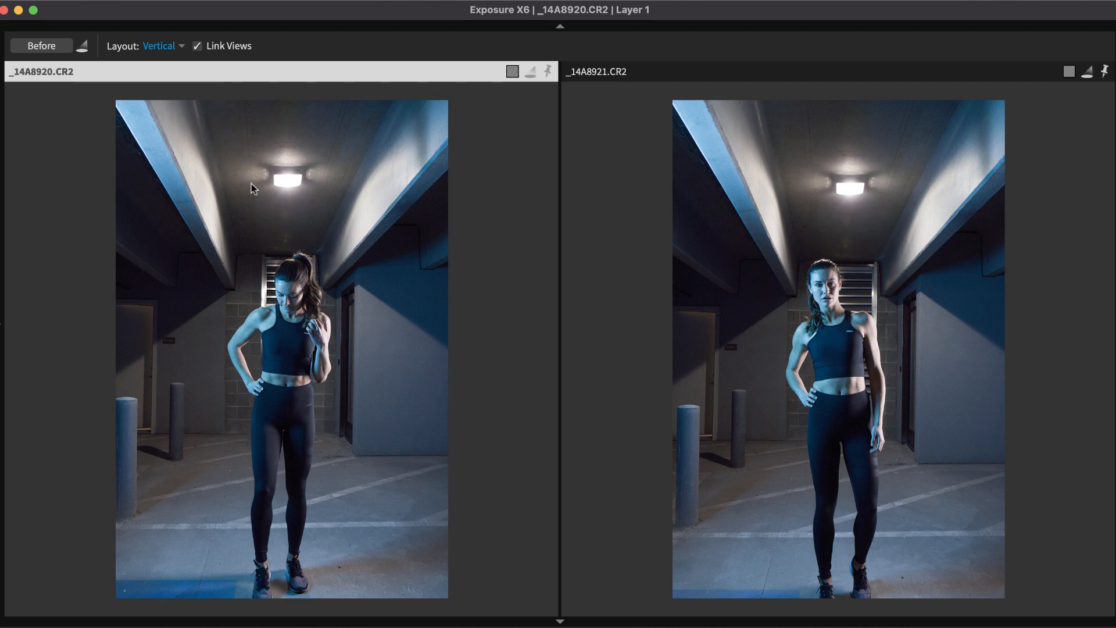
mouse_move(263, 225)
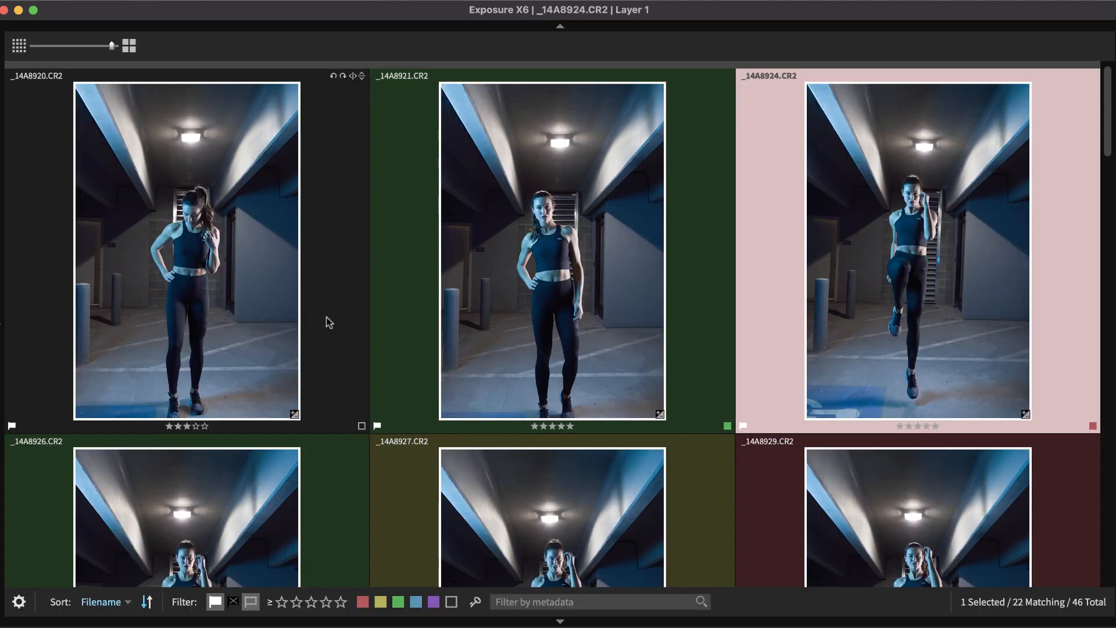
Filter by red, then yellow, then only blue labels, leaving five blue-labelled photos
scroll(down, 3)
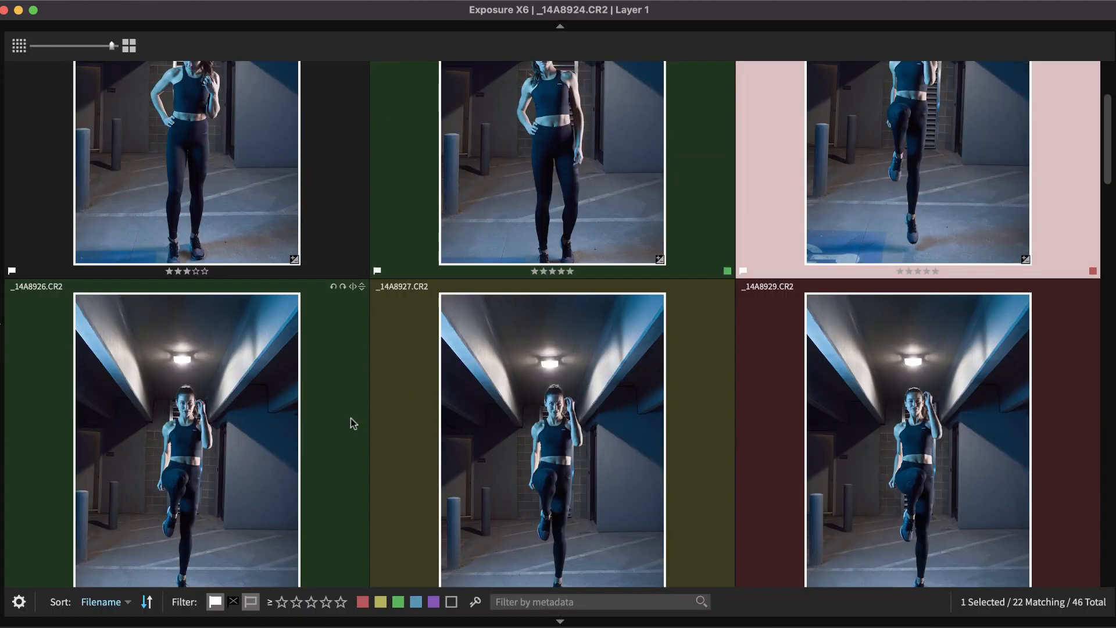
scroll(down, 3)
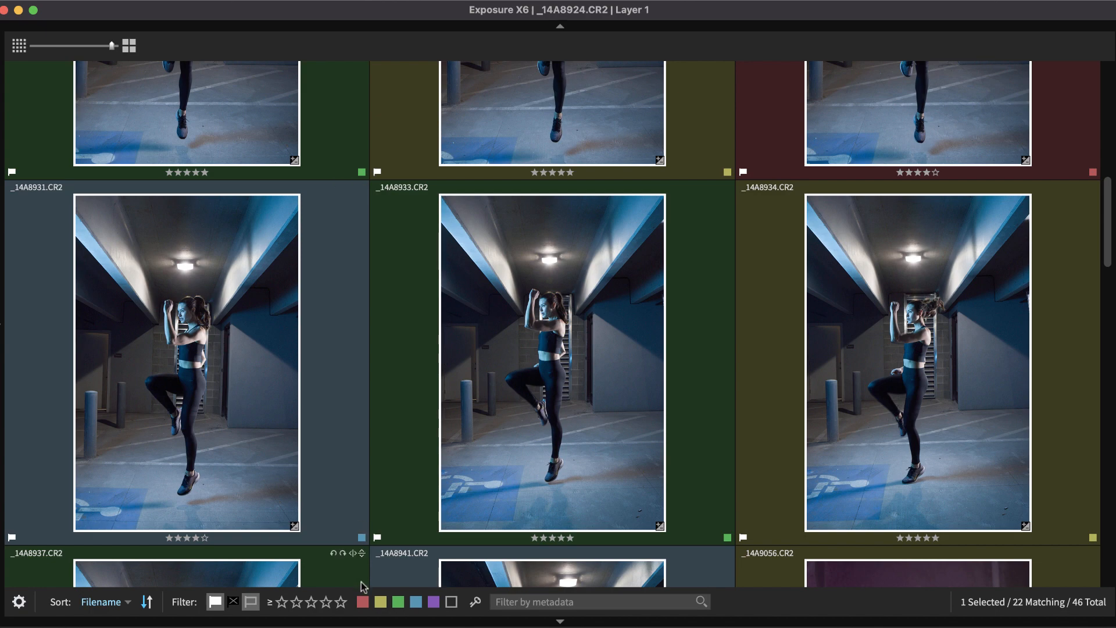
click(361, 602)
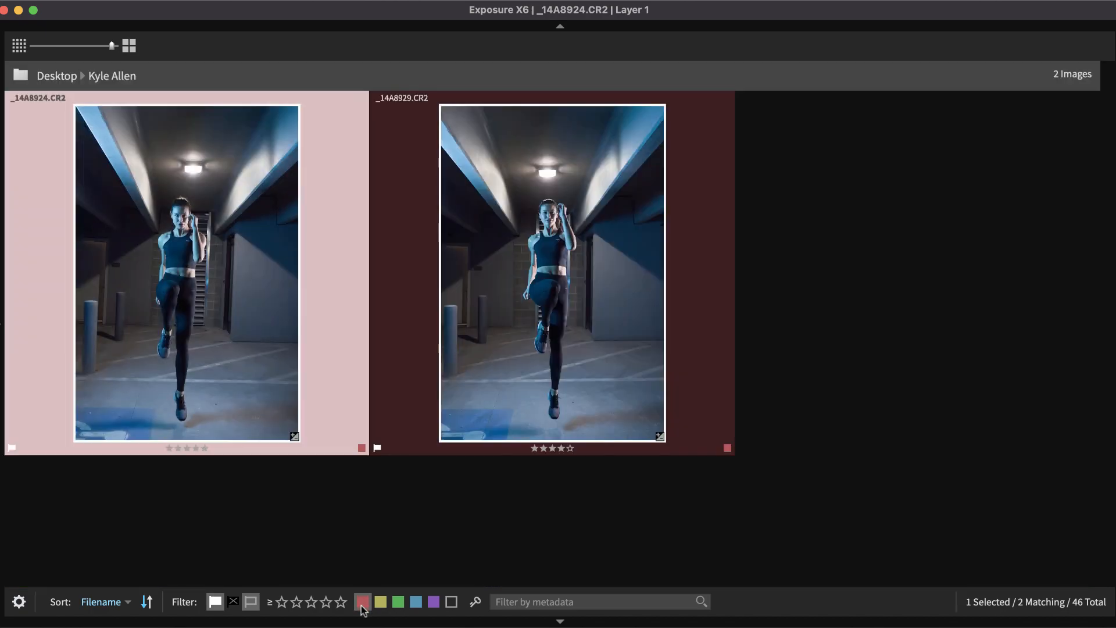
click(380, 602)
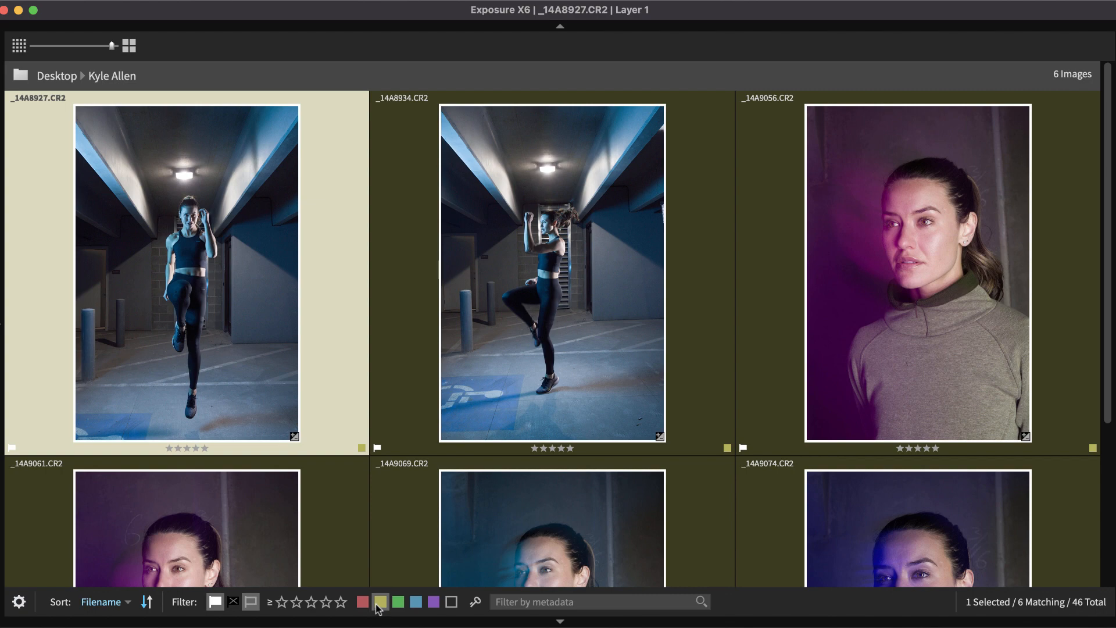
click(432, 602)
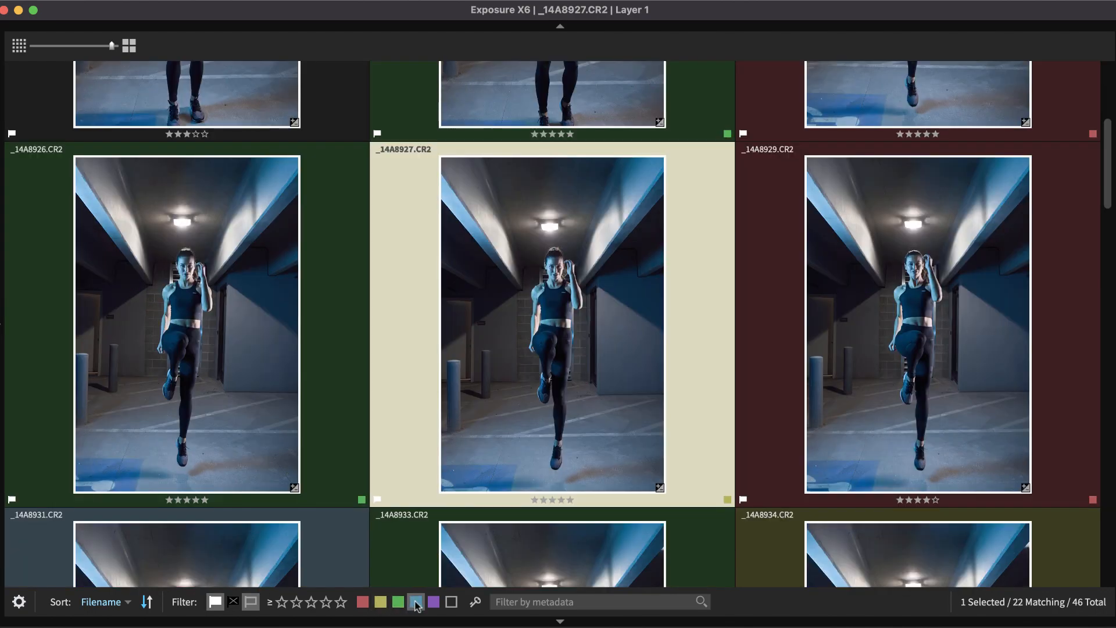
click(415, 601)
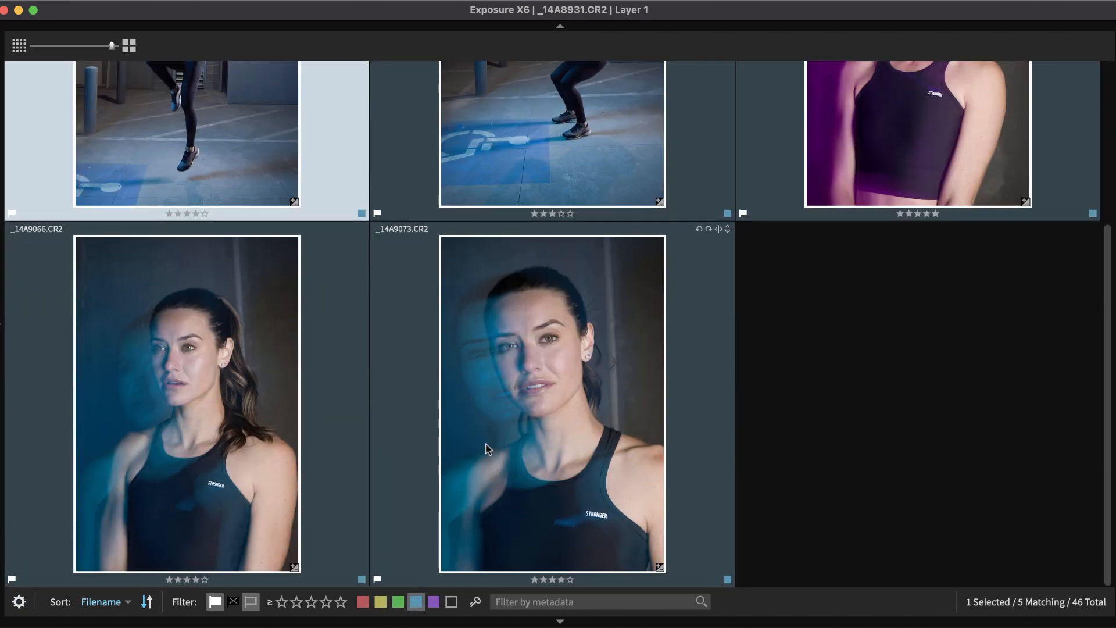